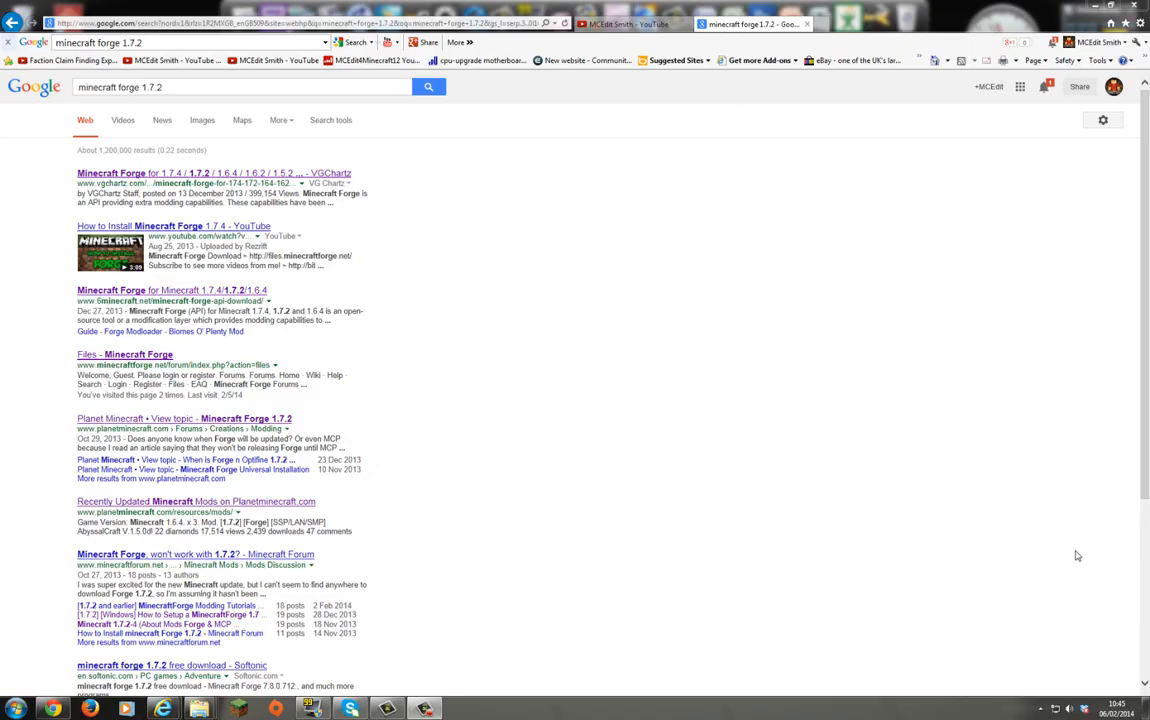
mouse_move(350, 310)
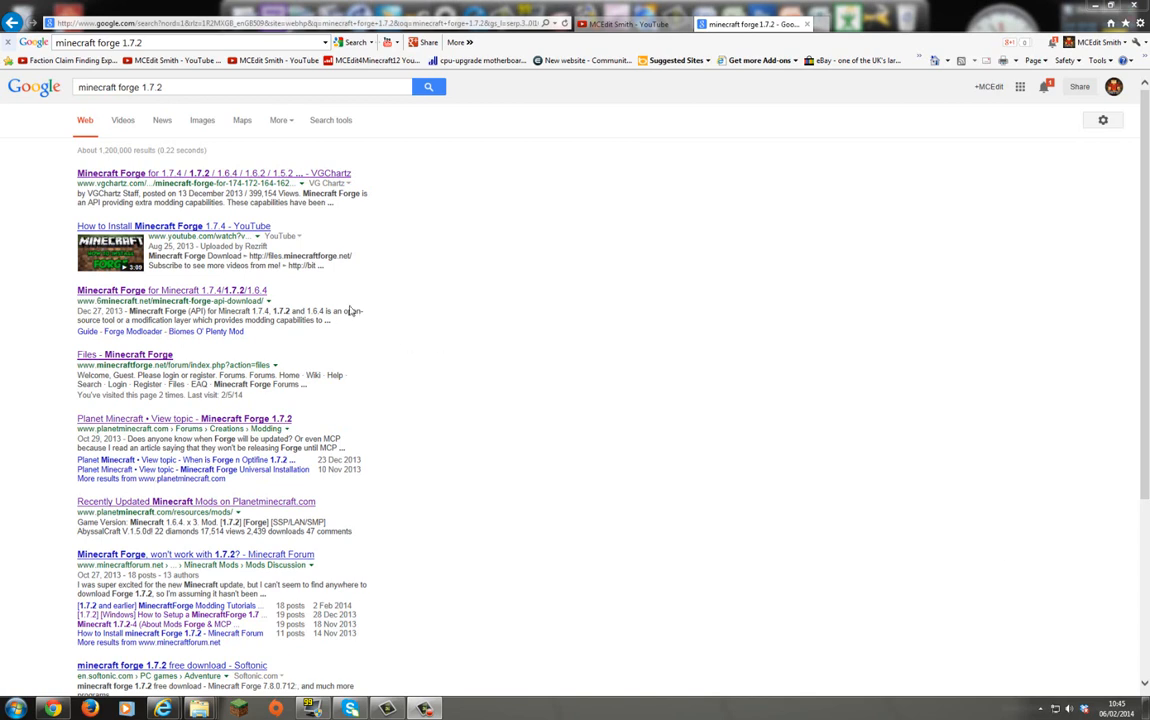
mouse_move(420, 134)
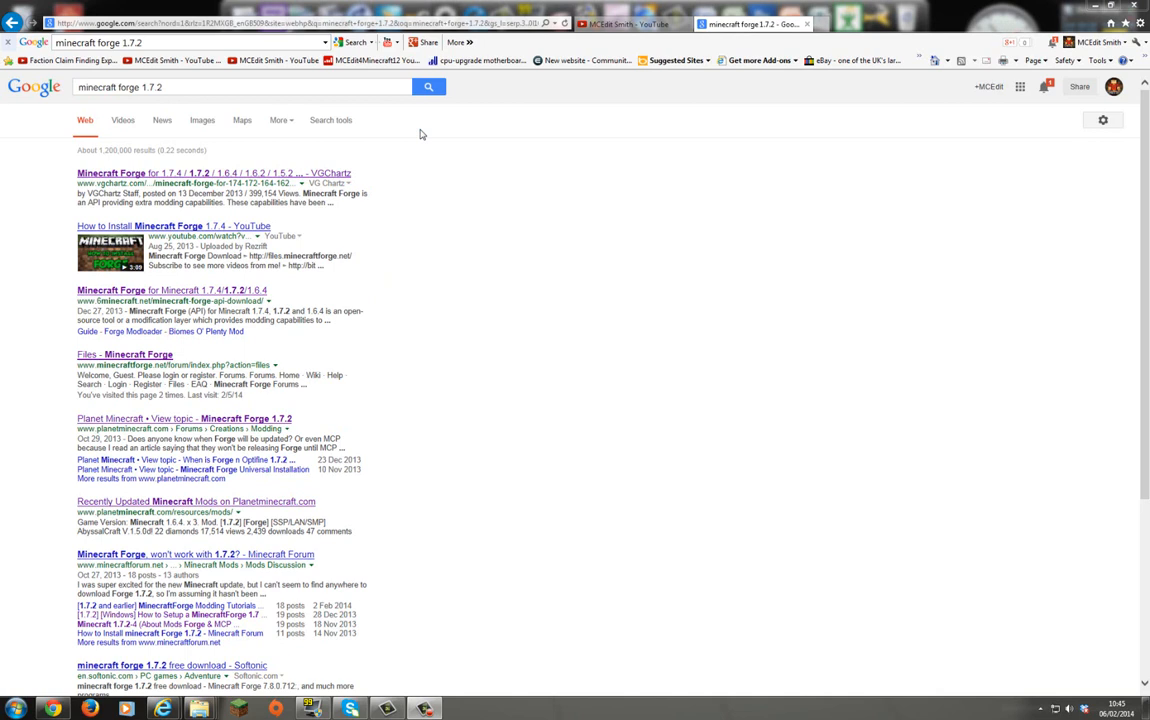
mouse_move(504, 284)
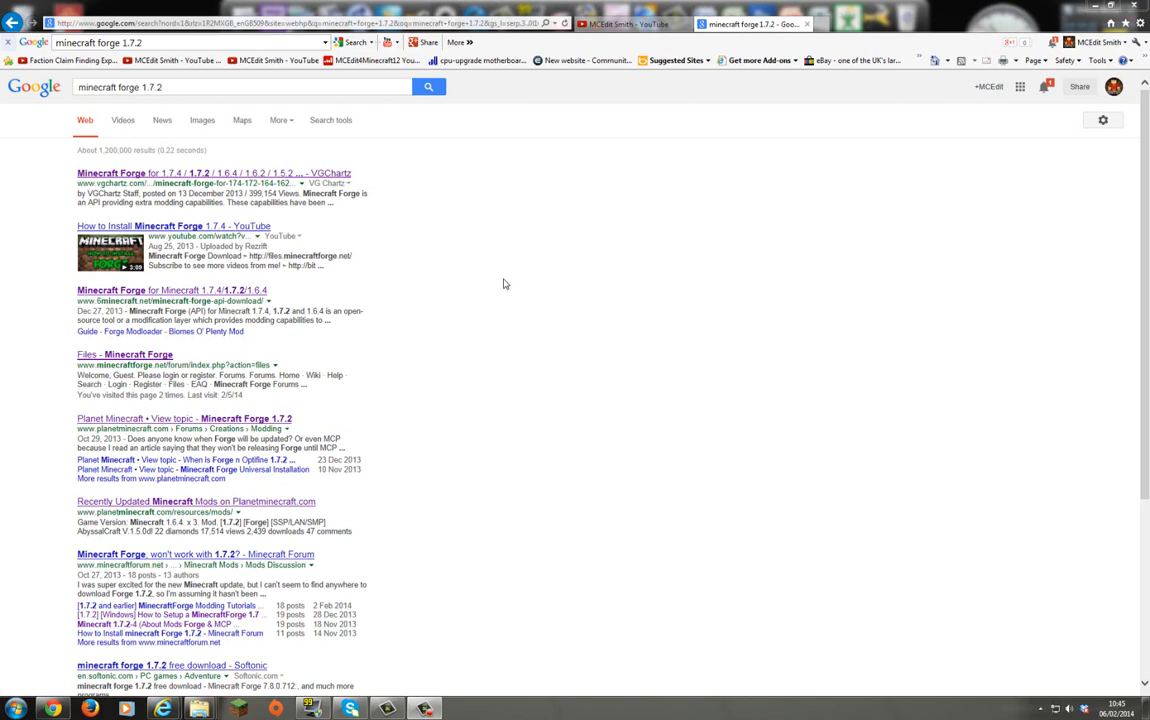
mouse_move(510, 268)
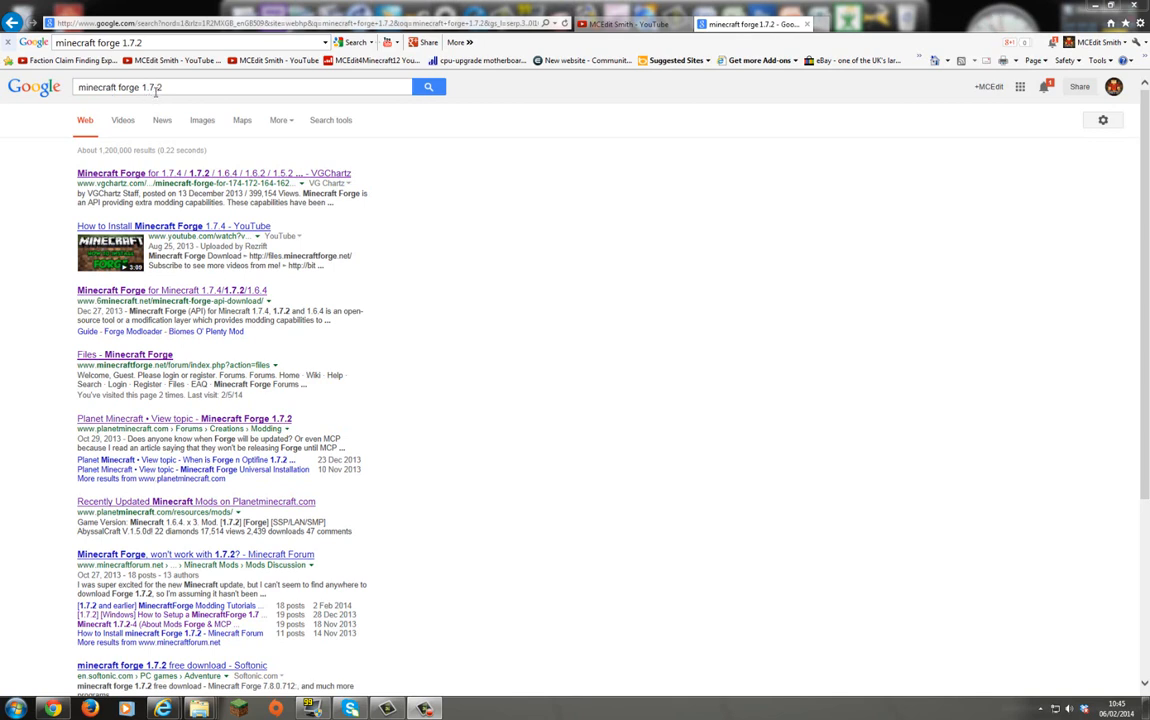
mouse_move(484, 420)
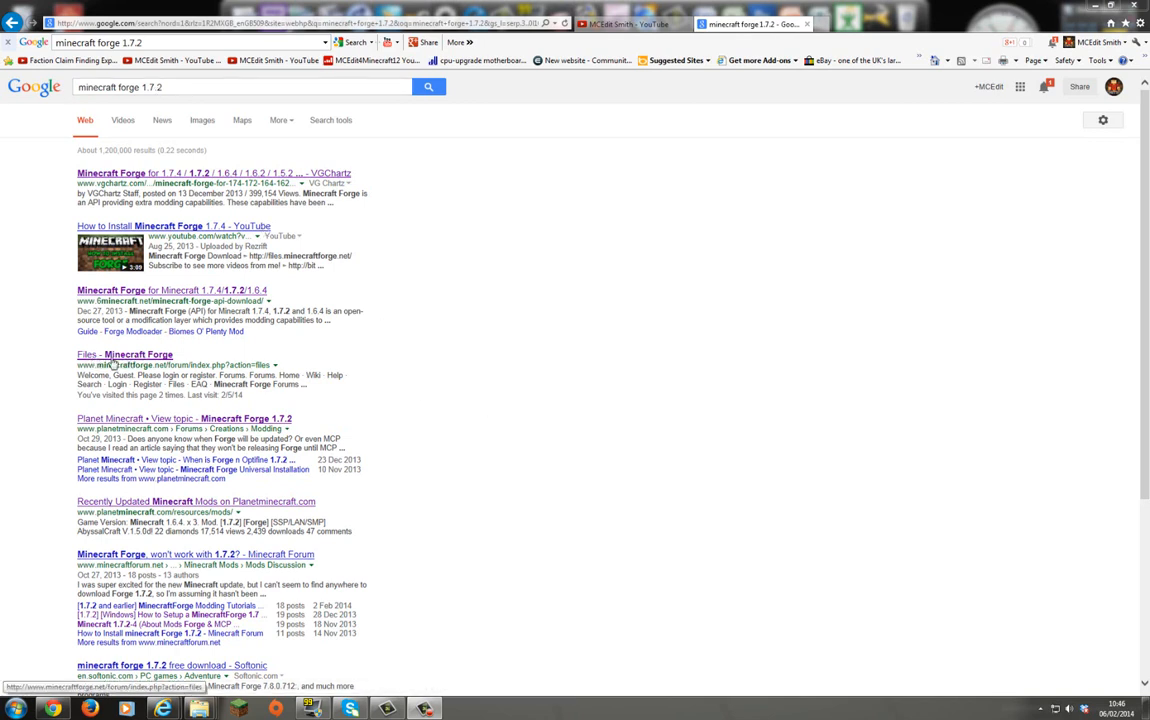
mouse_move(160, 290)
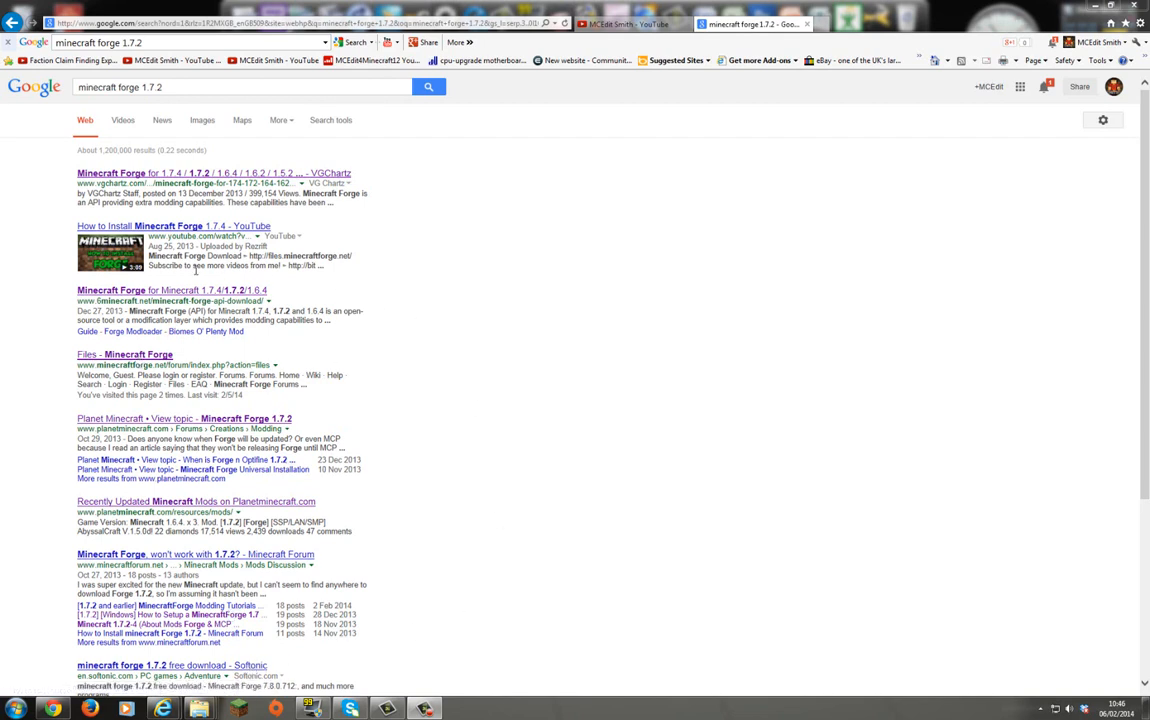
mouse_move(276, 348)
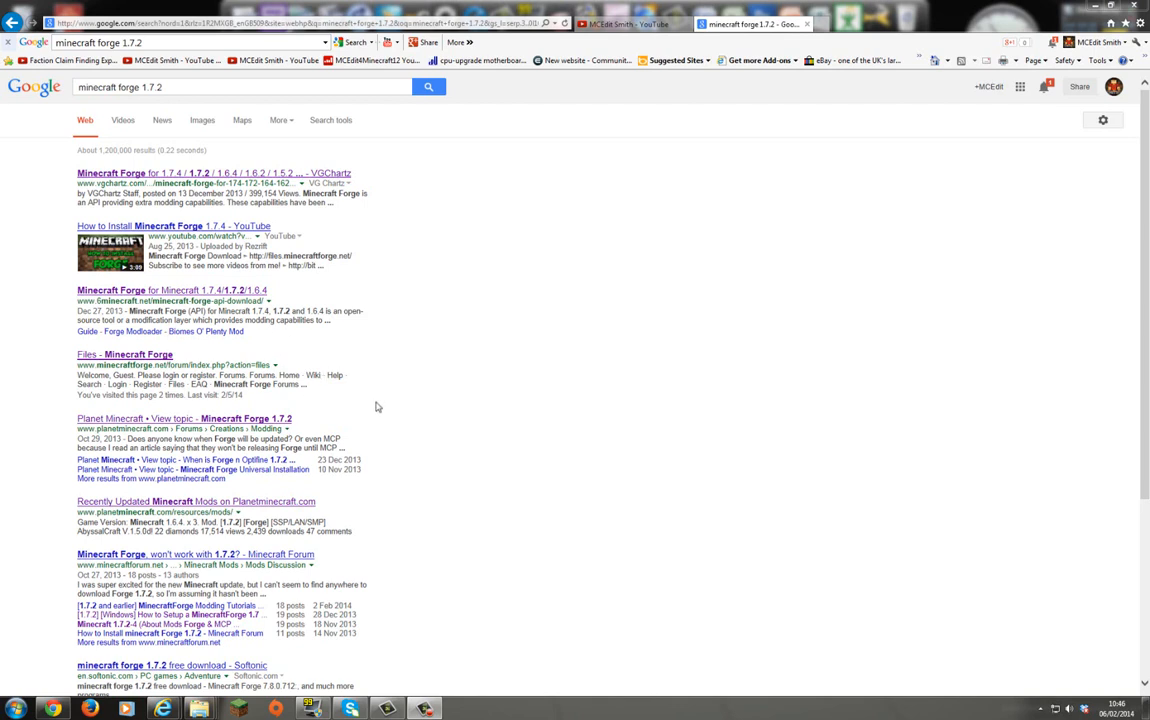
mouse_move(180, 330)
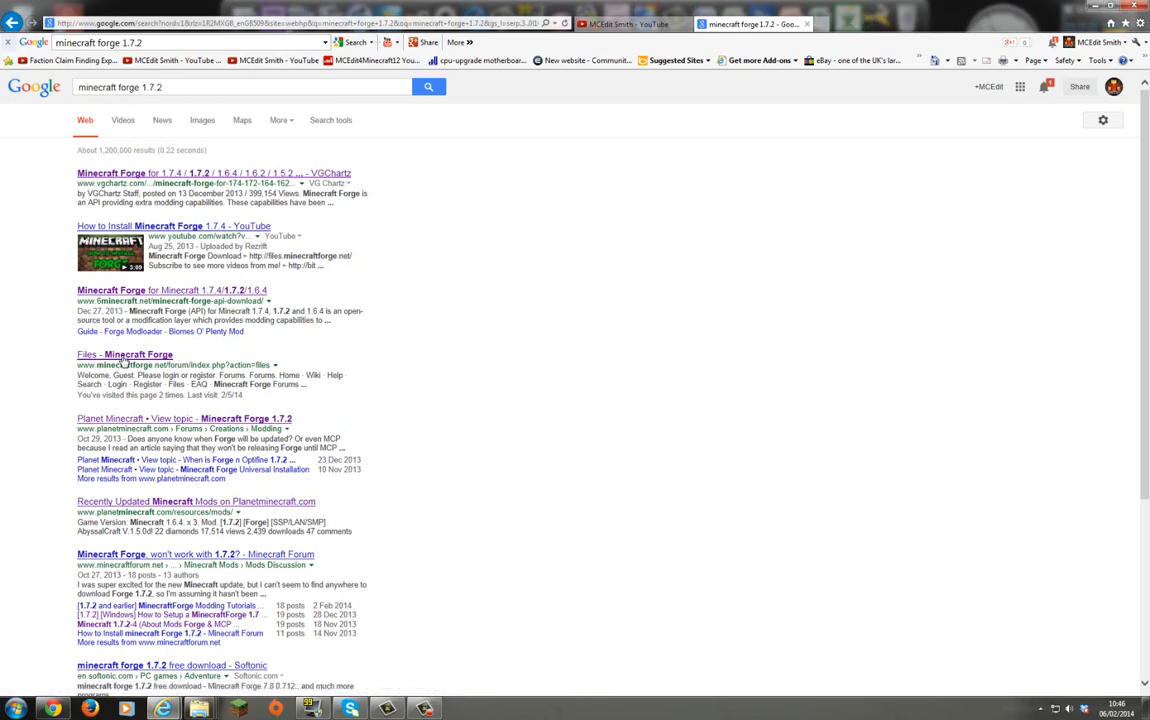
Step: Go to the 'Files - Minecraft Forge' page listing promoted versions and 1.7.2 builds
click(124, 354)
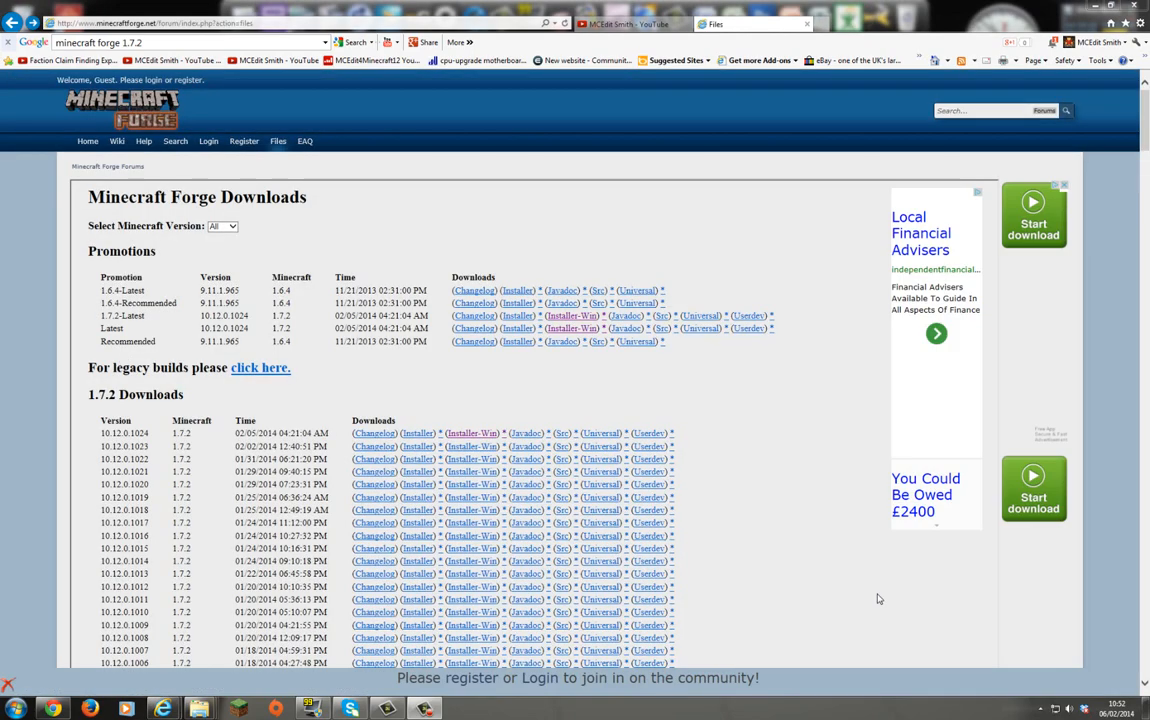
mouse_move(572, 368)
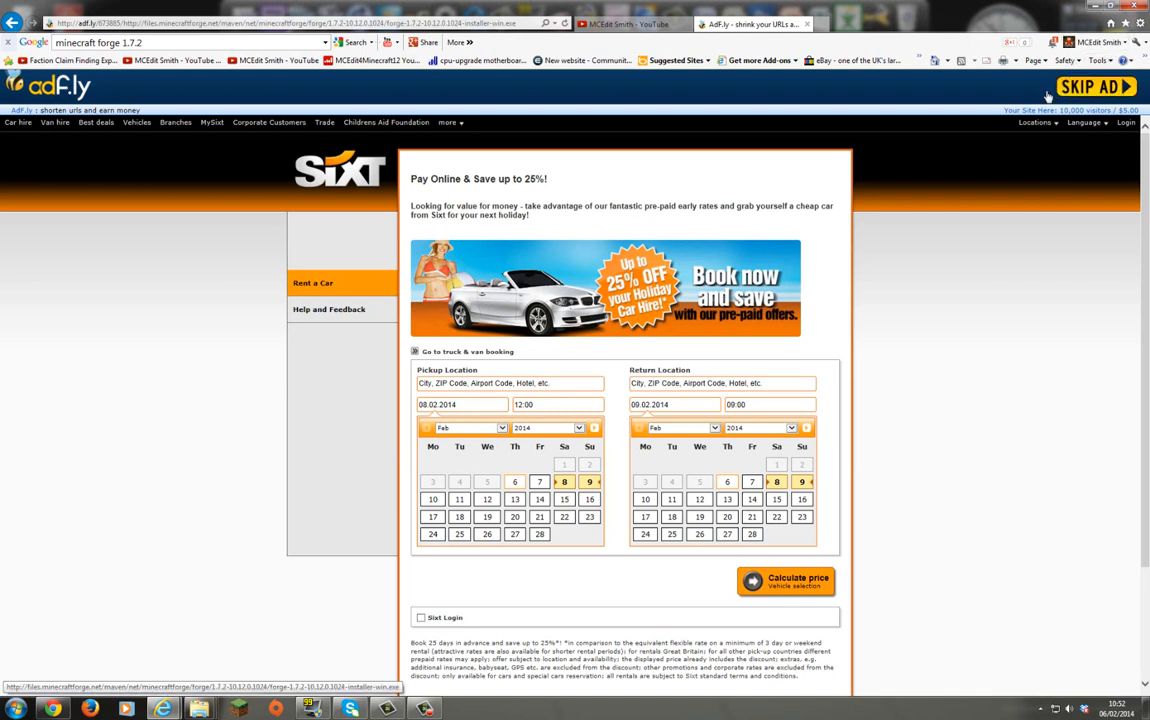
Step: Skip the ad and save the Forge 1.7.2 Windows installer into the Downloads folder
click(1096, 86)
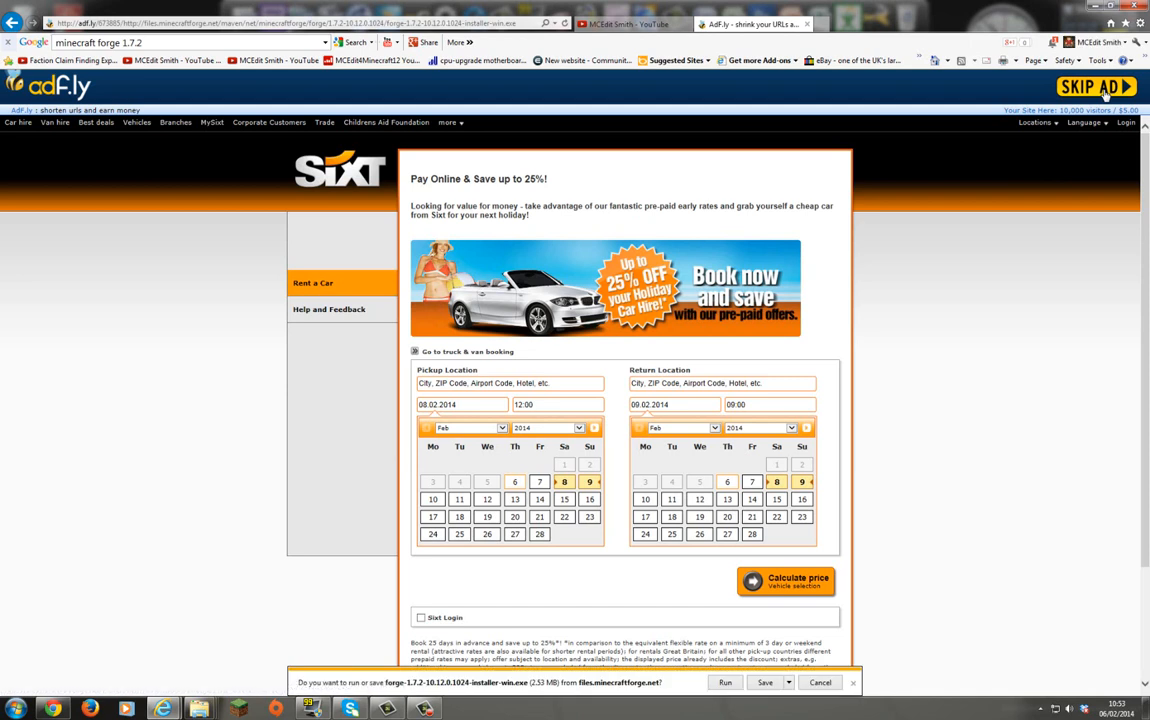
mouse_move(540, 696)
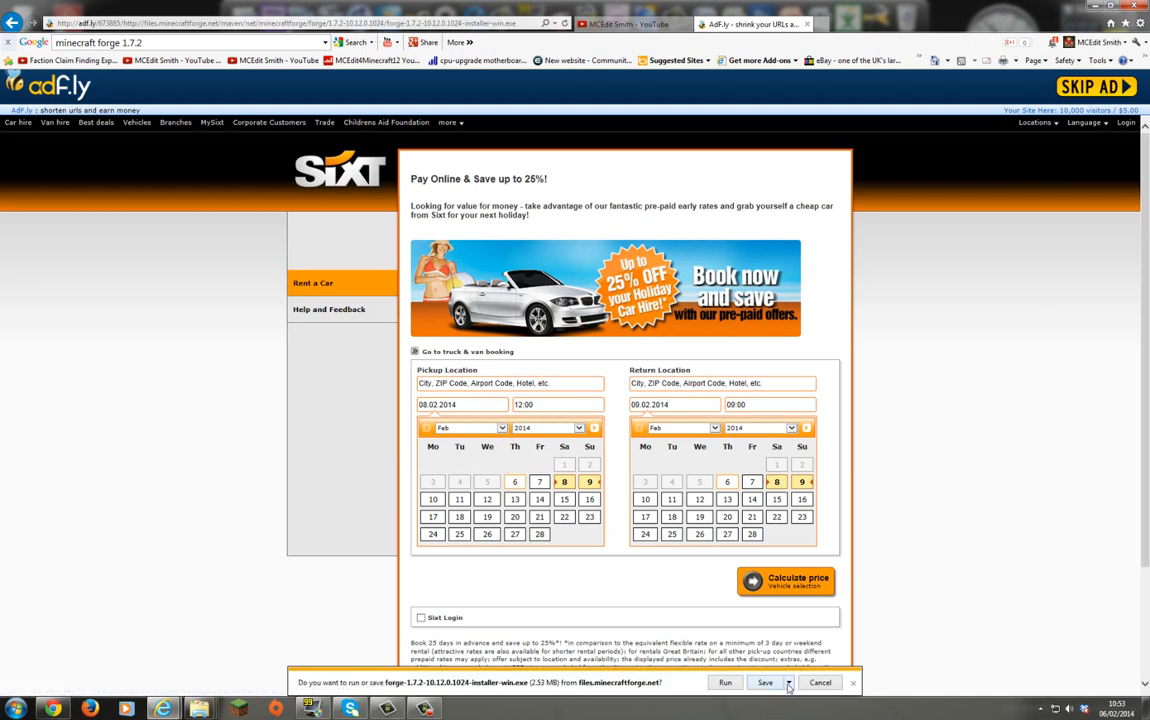
click(790, 682)
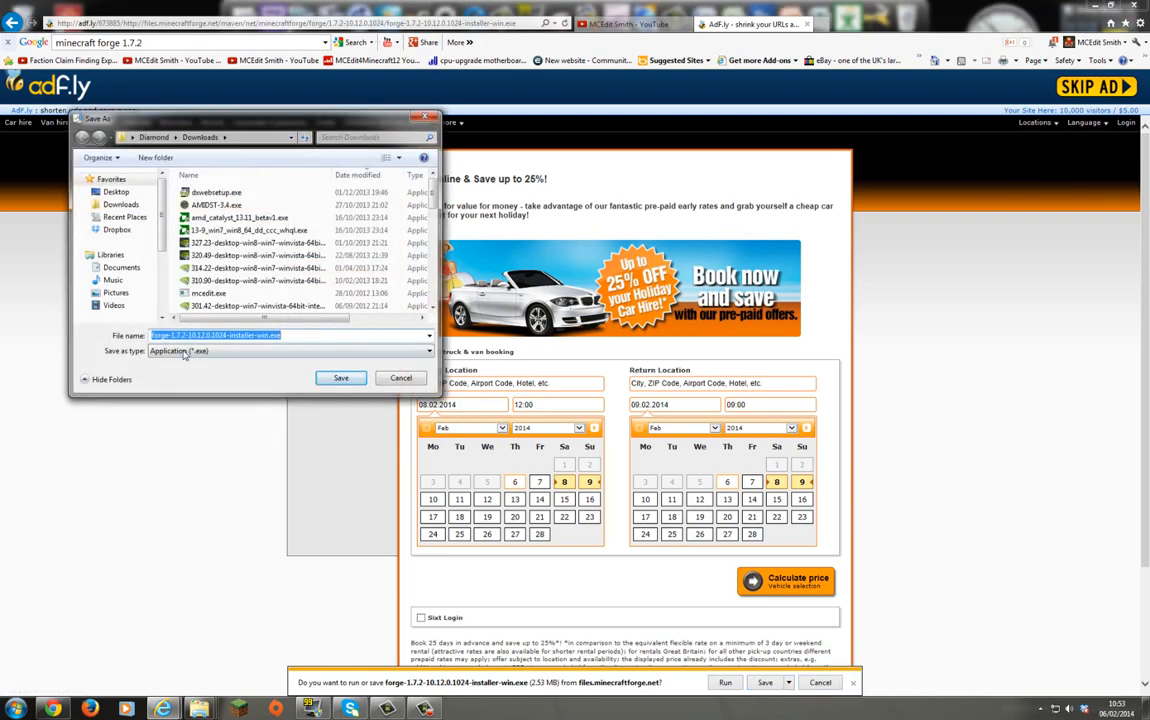
click(340, 378)
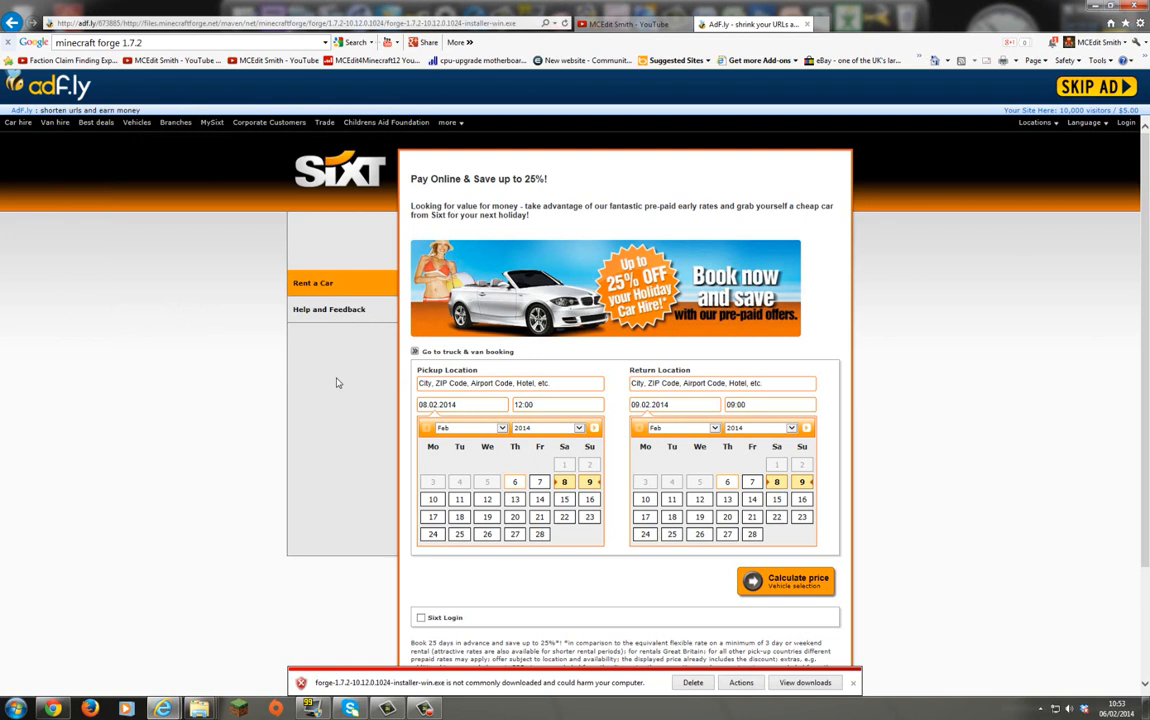
mouse_move(822, 708)
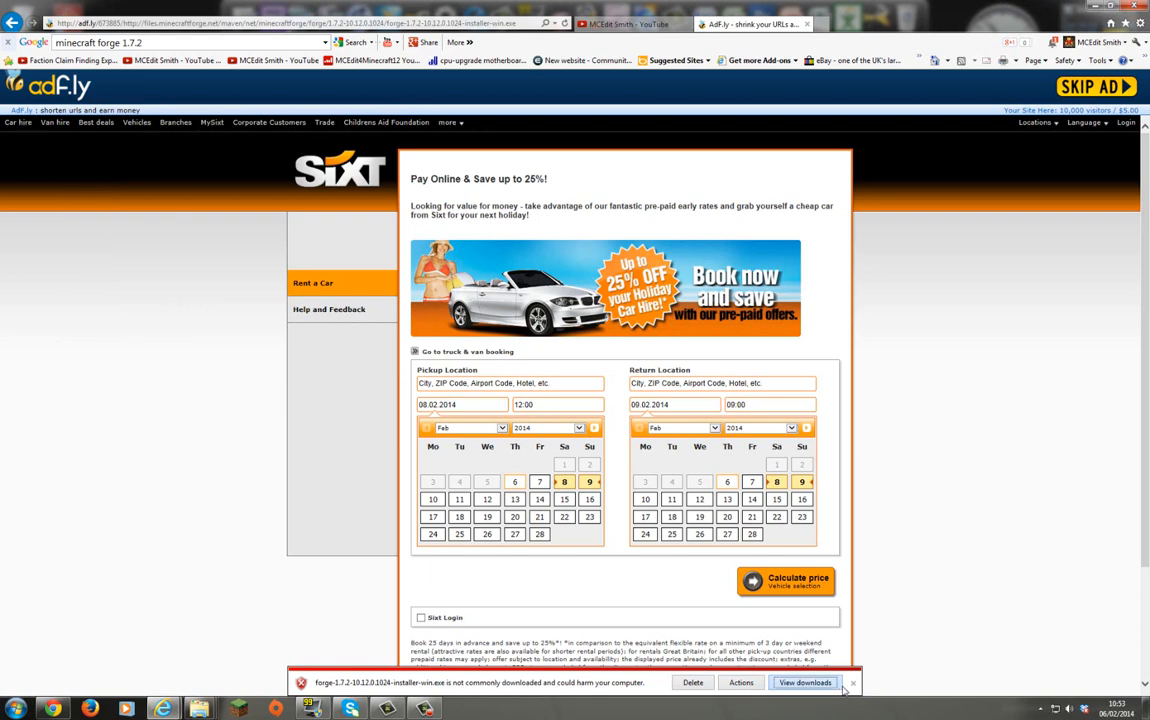
click(804, 682)
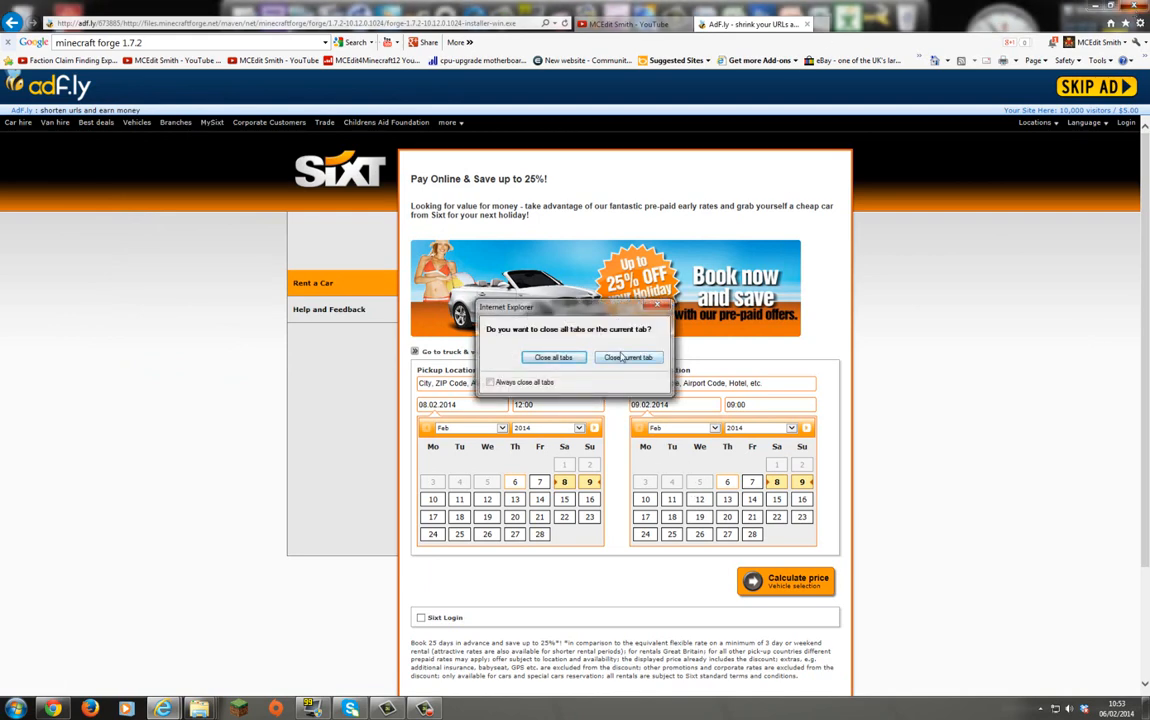
click(628, 356)
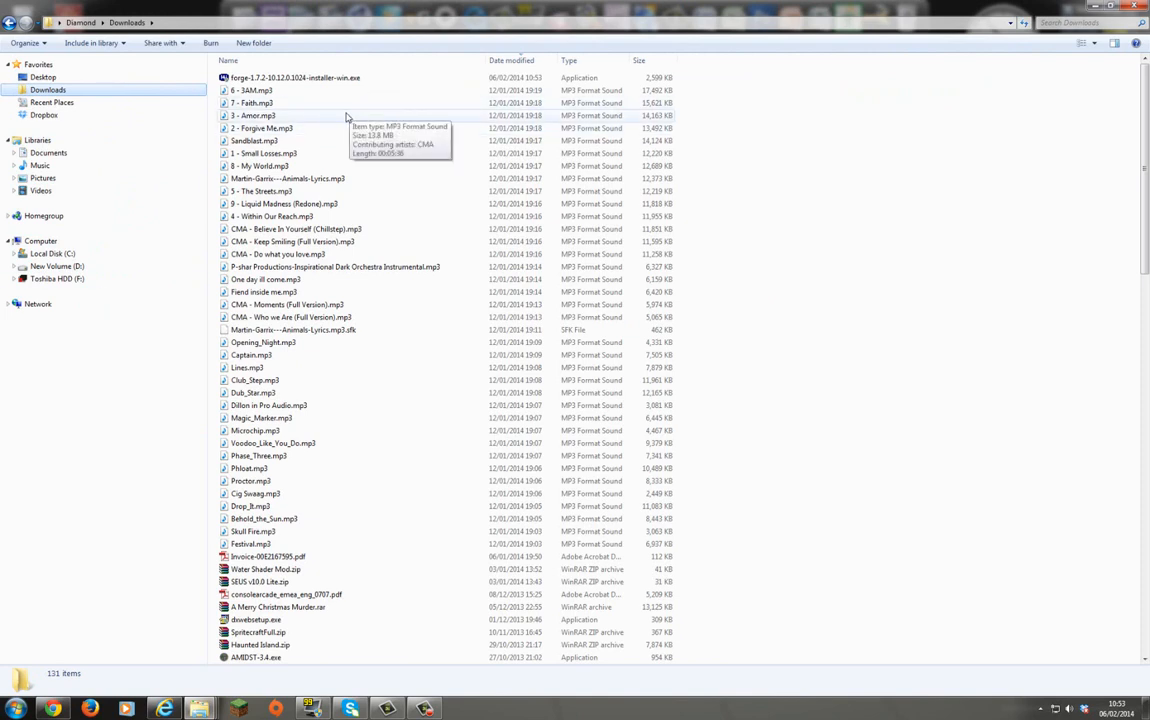
mouse_move(284, 84)
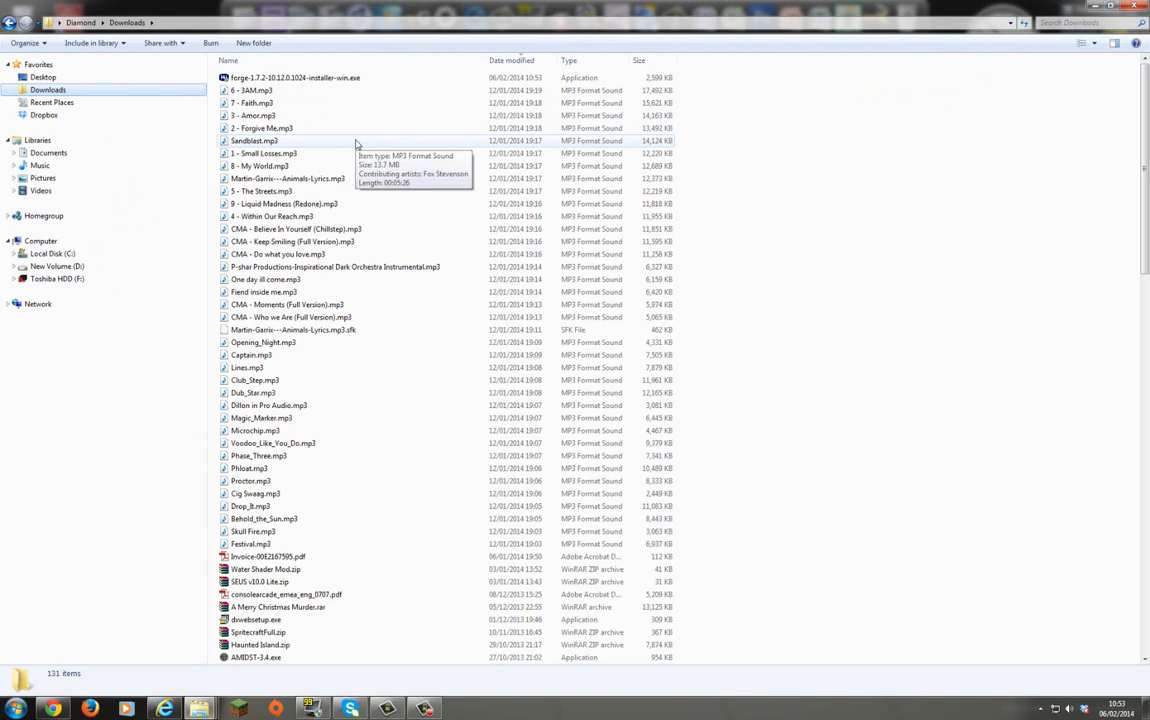
mouse_move(296, 76)
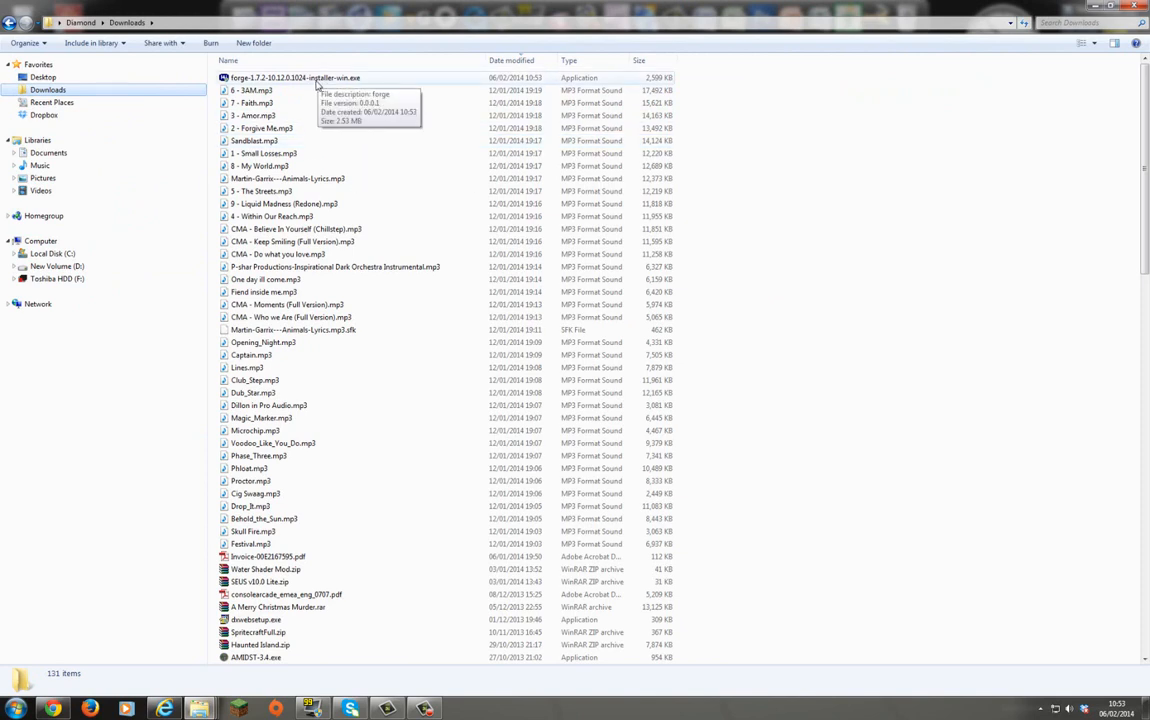
Step: Run the forge-1.7.2 installer .exe from the Downloads folder
click(296, 76)
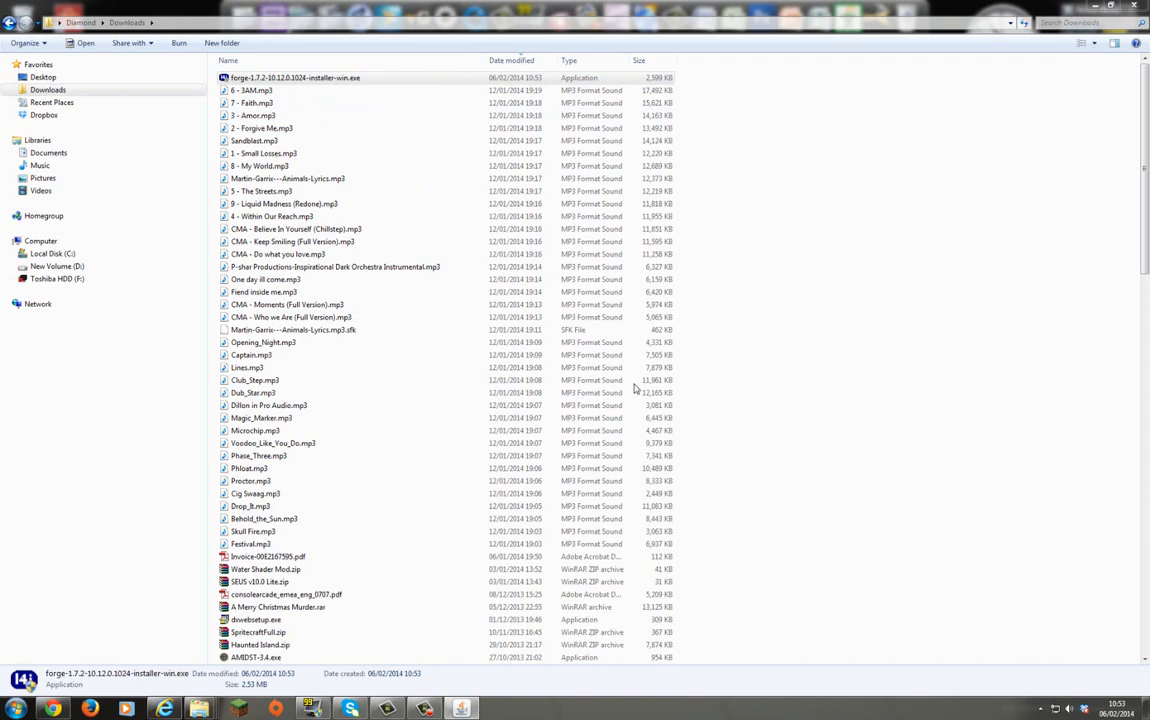
double_click(296, 76)
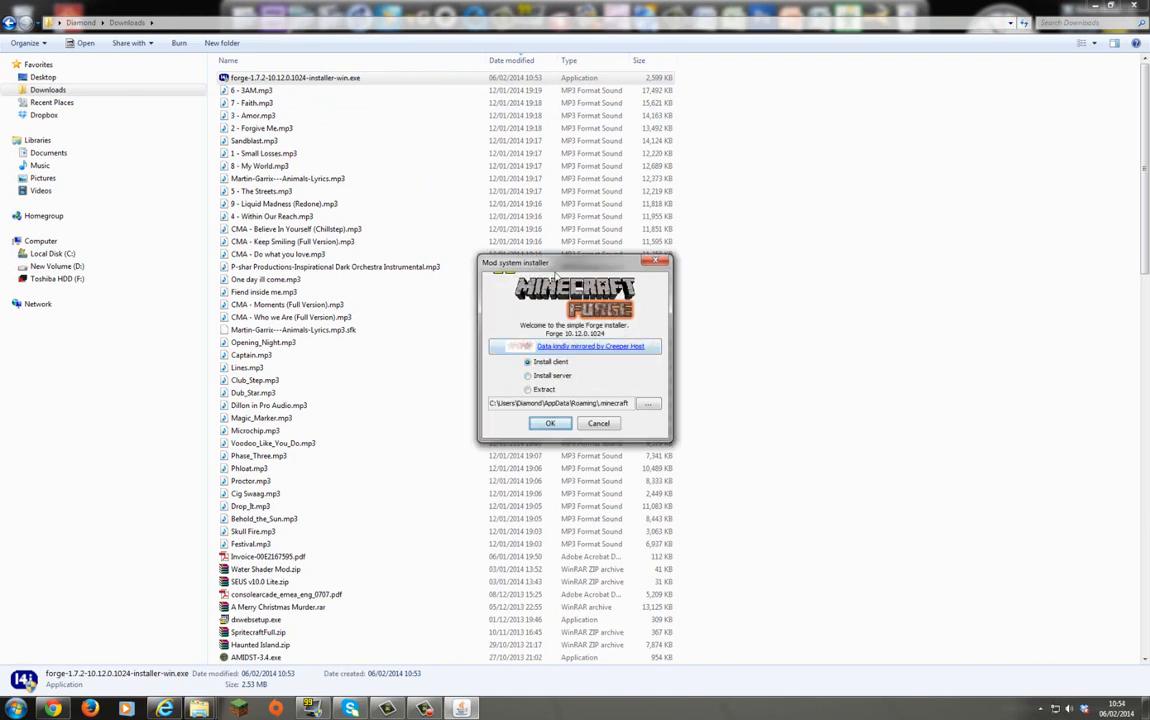
Step: Attempt 'Install client', hitting the error that 1.7.2 must be run once first
drag(576, 262, 456, 260)
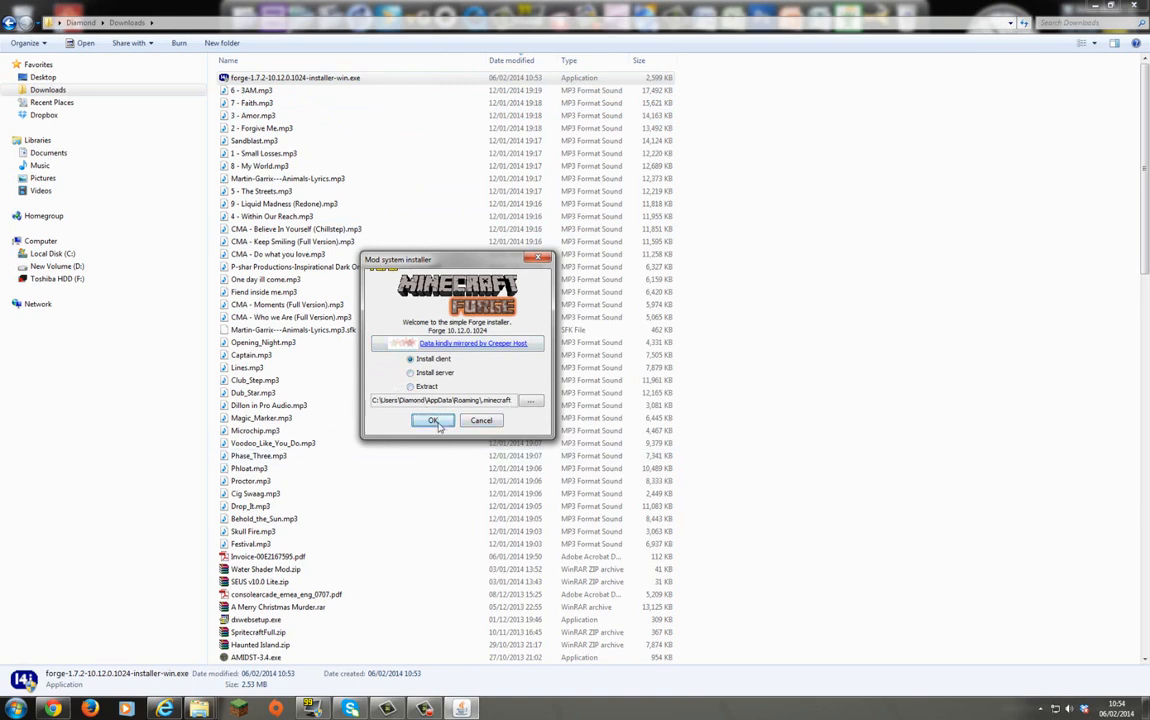
click(432, 420)
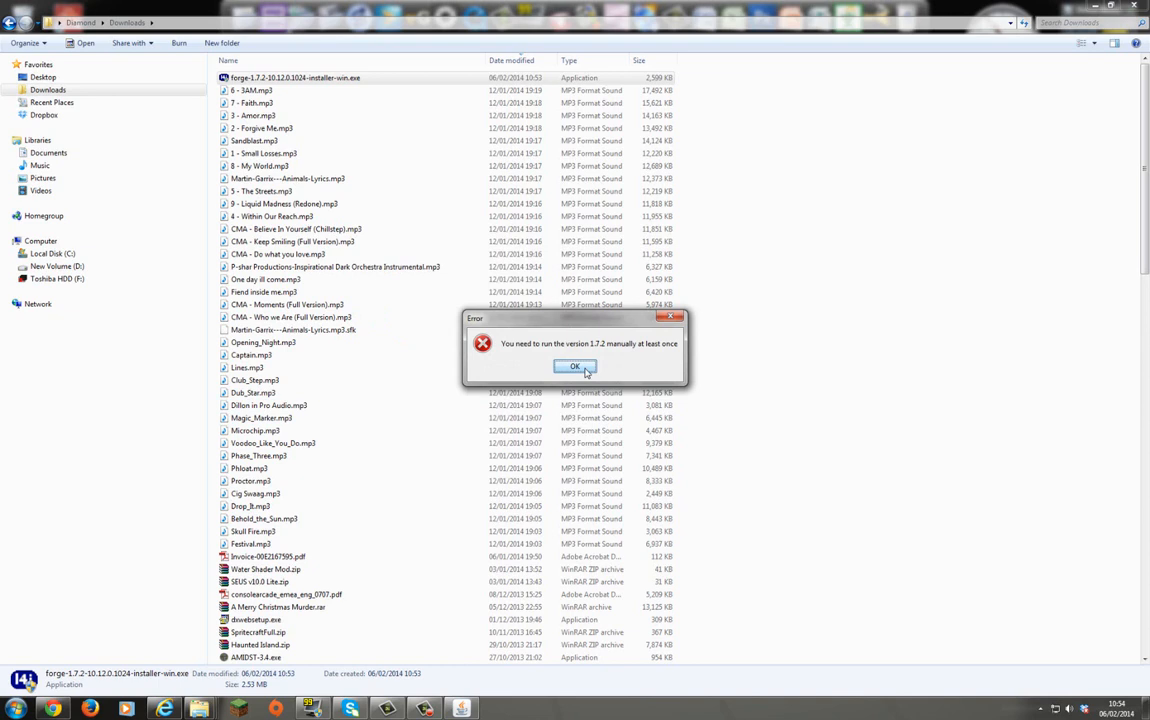
click(574, 366)
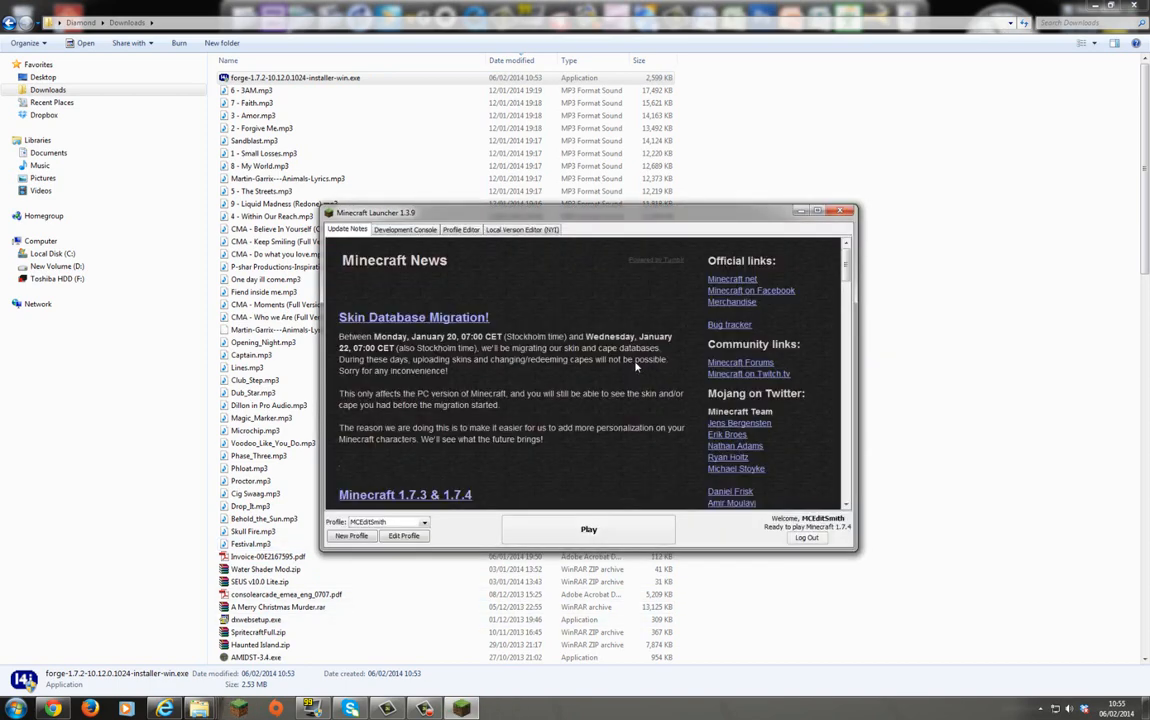
Step: Maximize Minecraft Launcher and start a New Profile in the Profile Editor
click(828, 210)
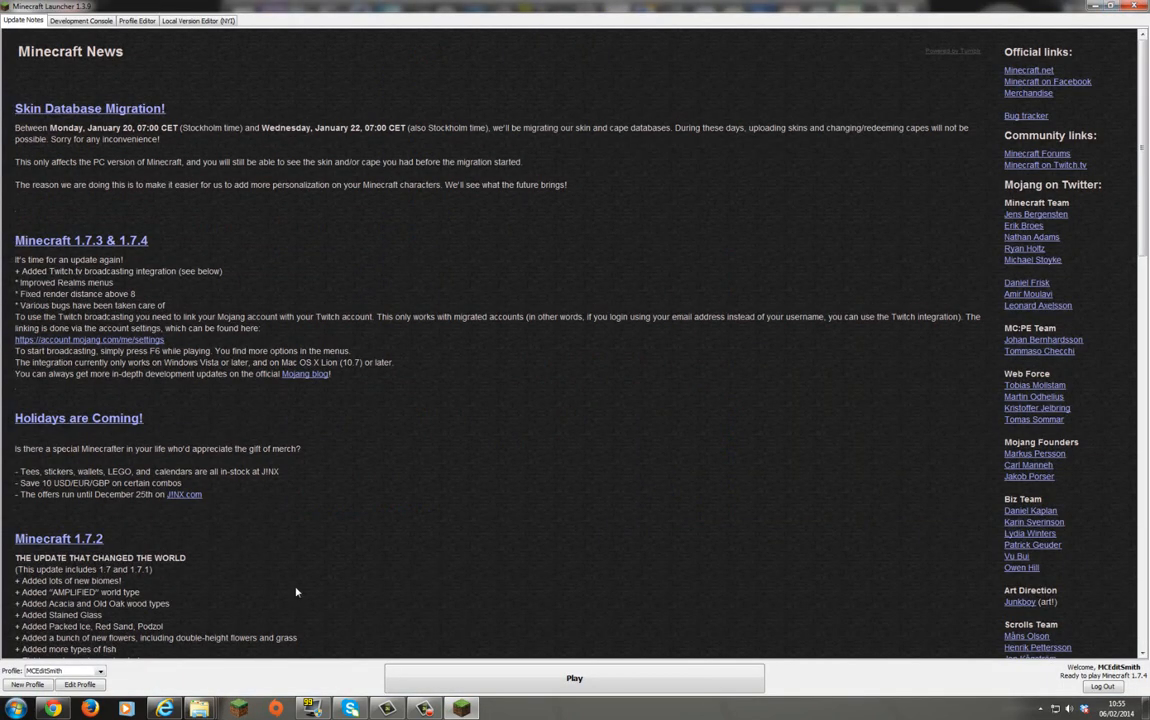
mouse_move(122, 690)
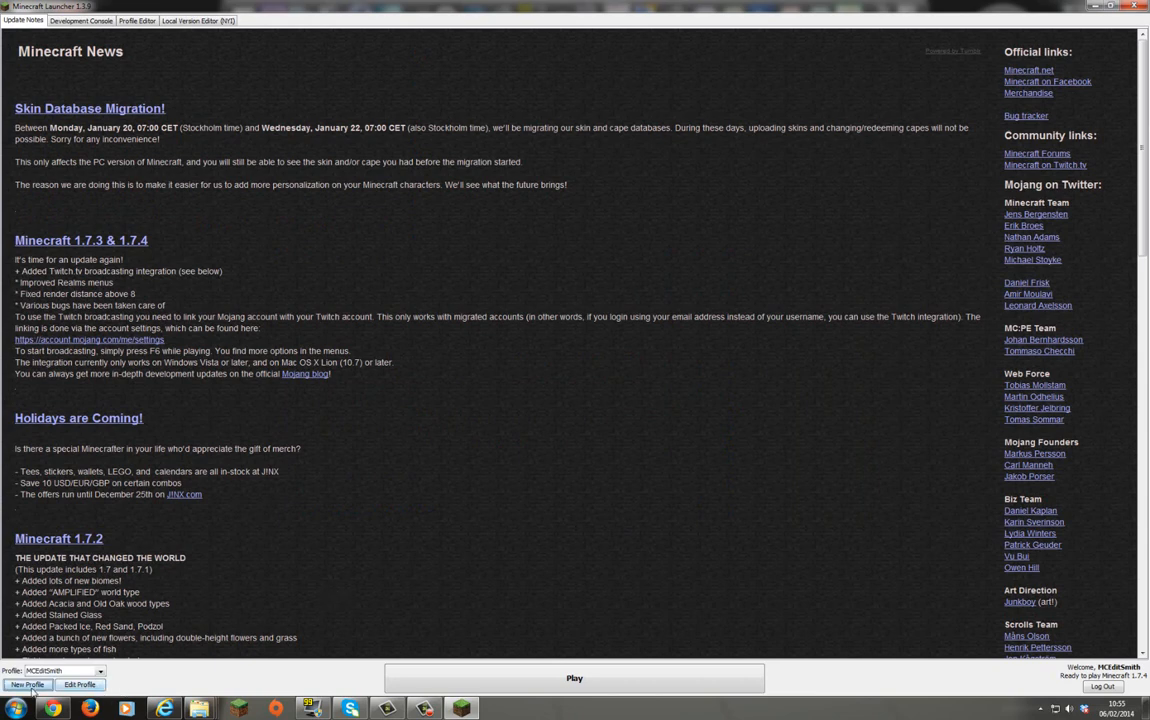
click(26, 684)
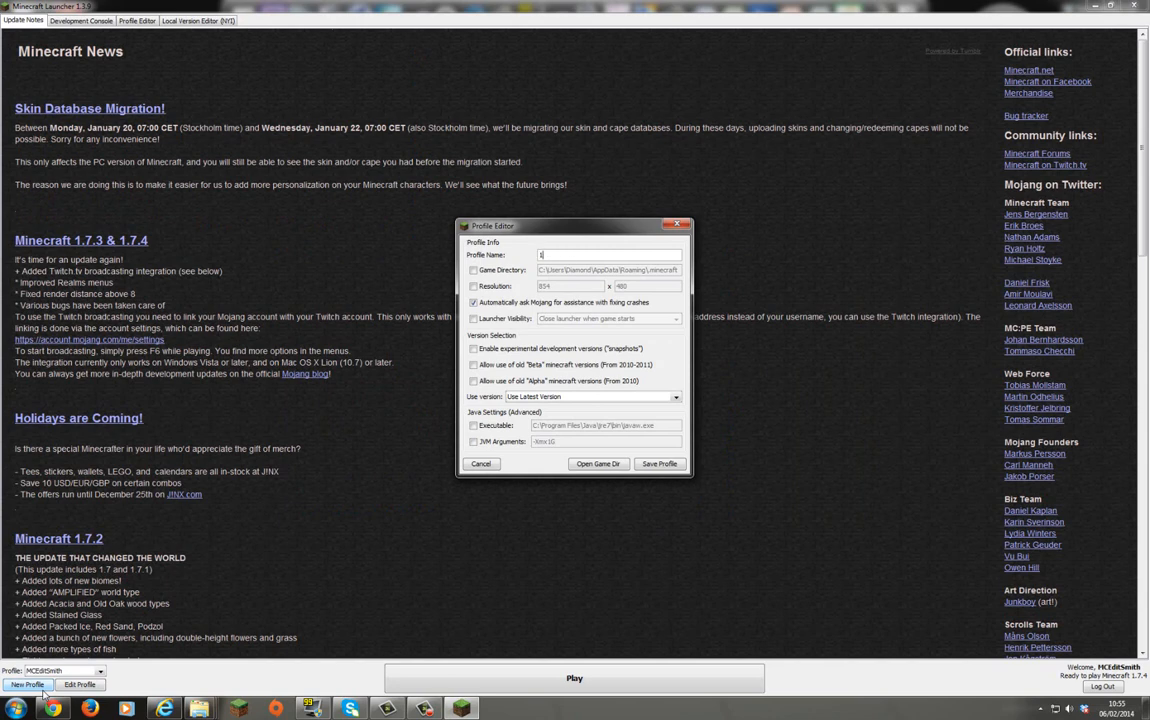
Step: Make a profile named 1.7.2 using release 1.7.2 and select it for launching
text(.72)
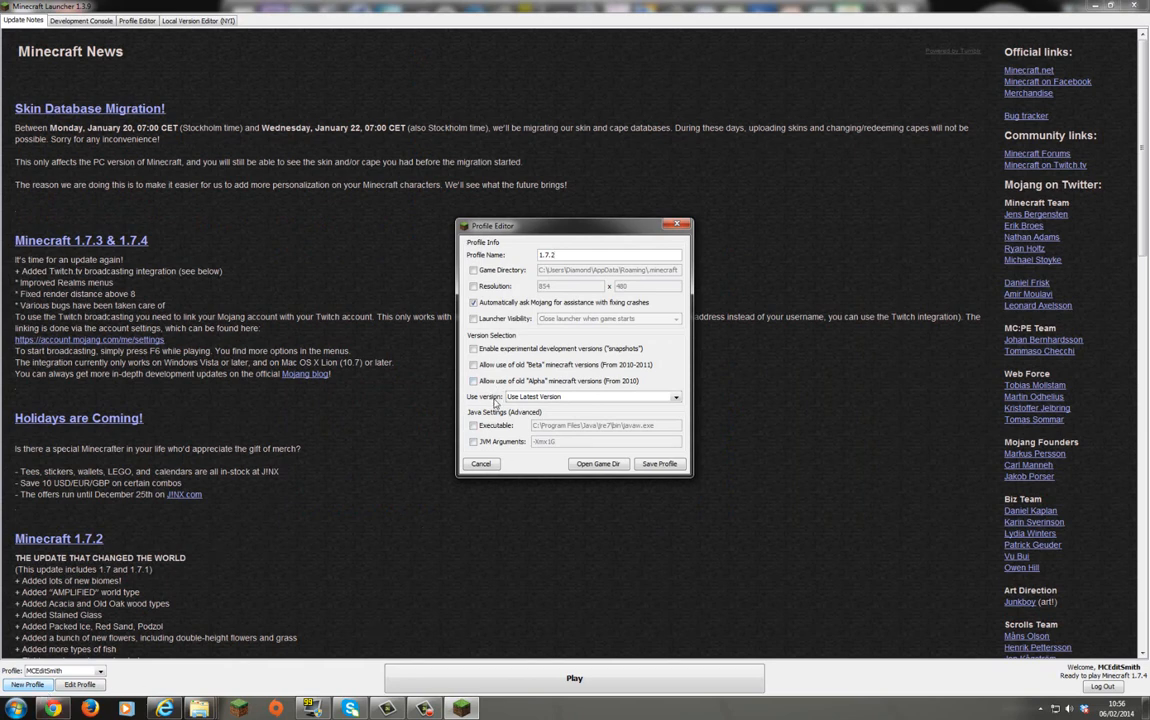
click(676, 396)
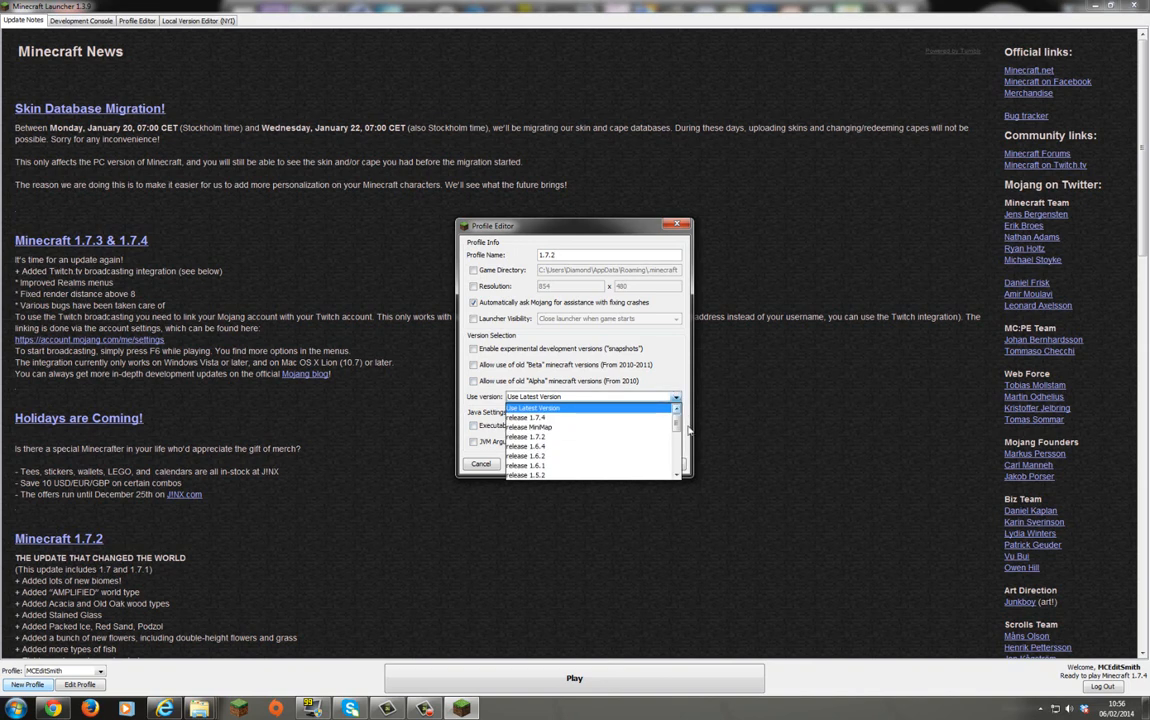
click(524, 436)
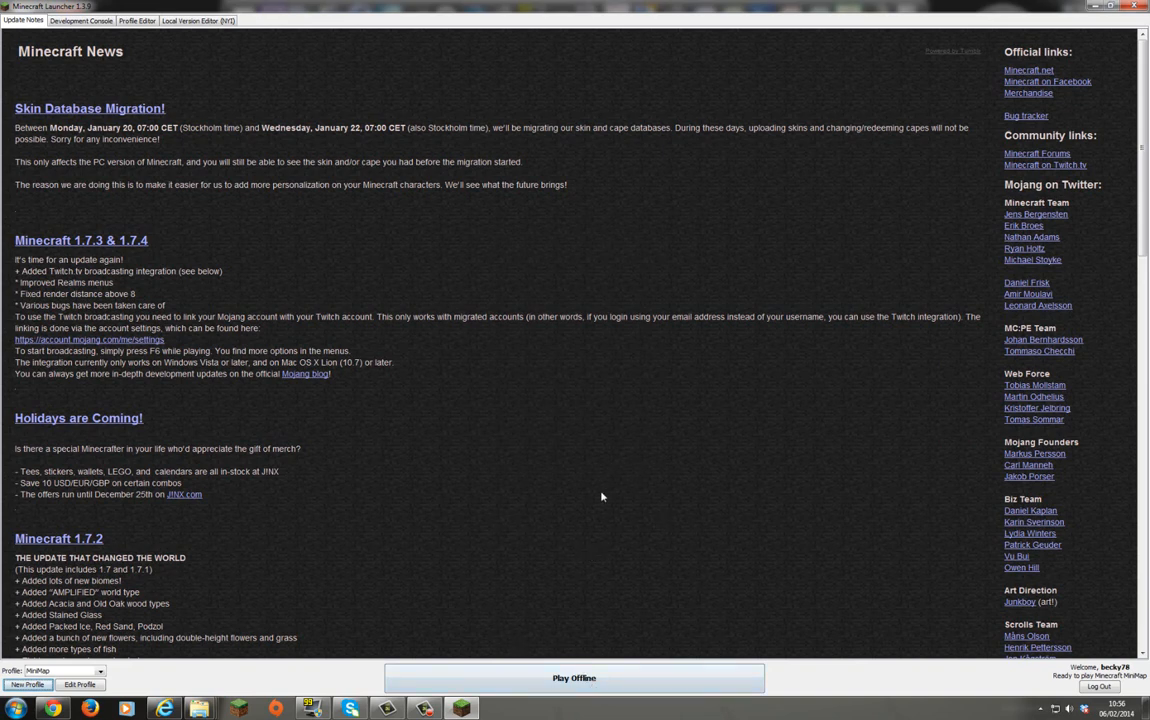
mouse_move(568, 512)
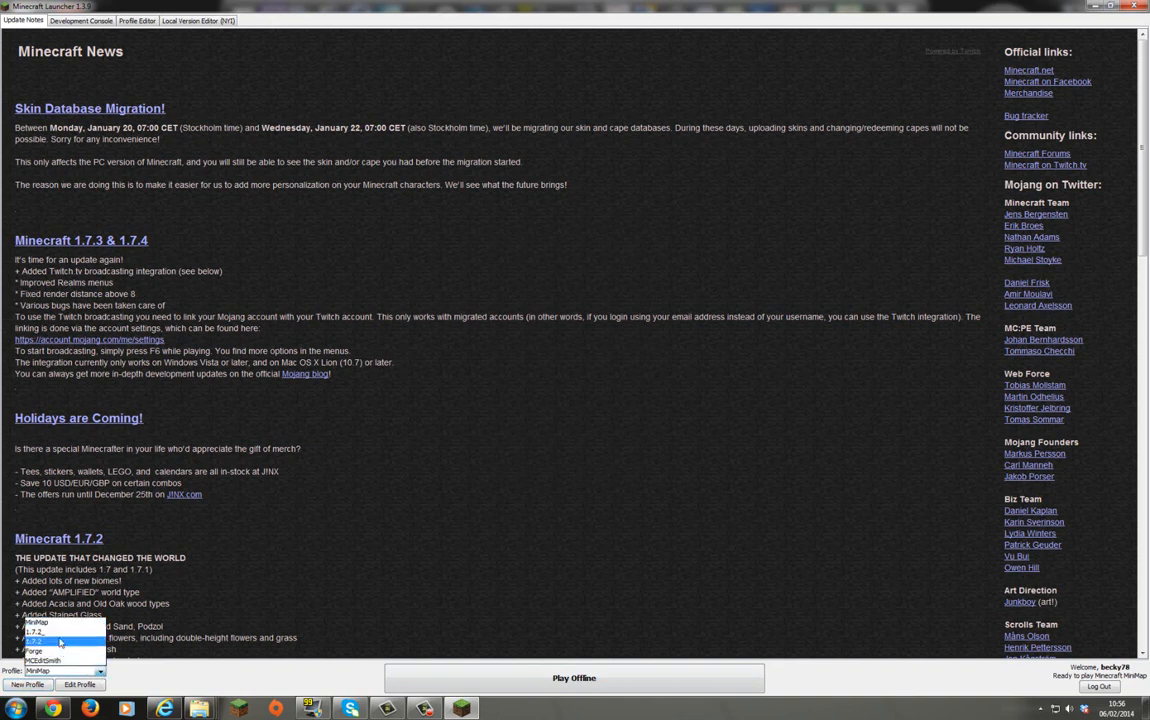
click(36, 640)
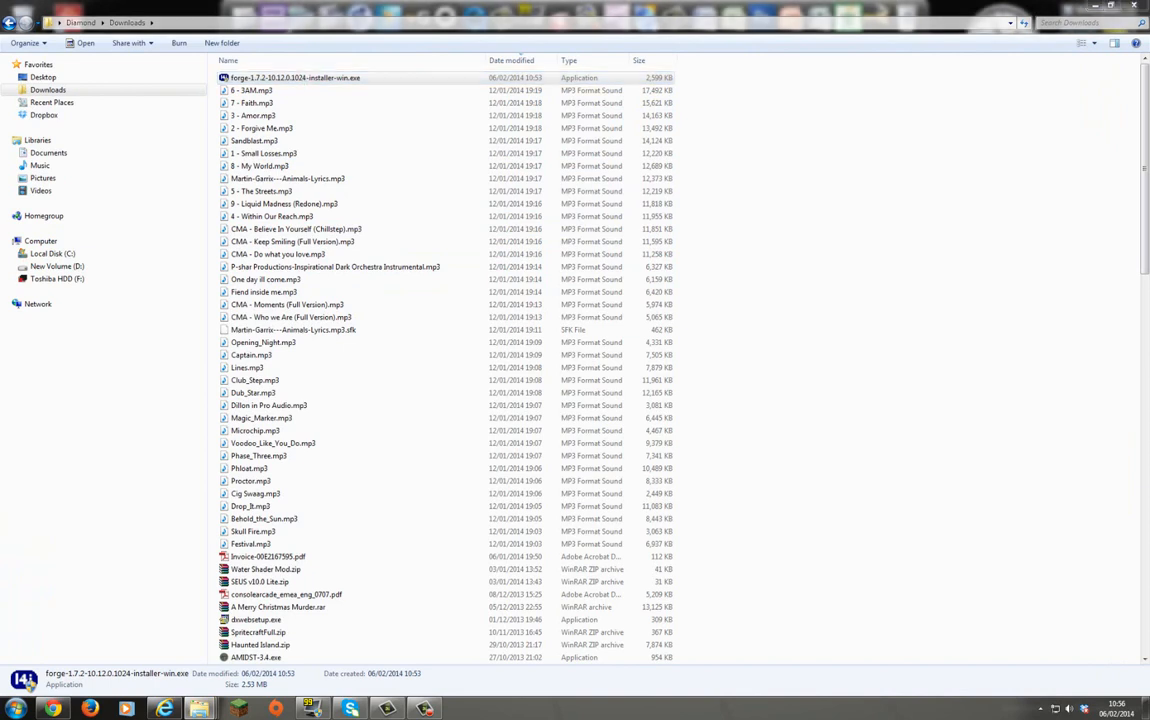
mouse_move(884, 496)
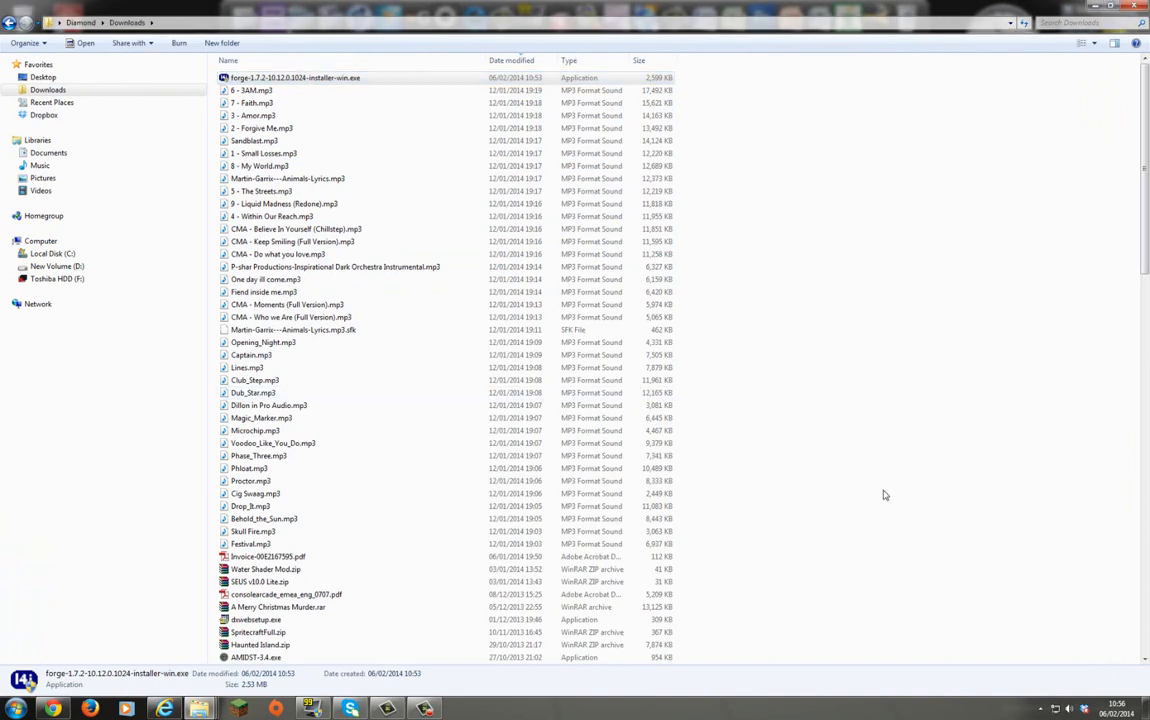
Step: Rerun the forge-1.7.2 installer with Install client, completing successfully this time
double_click(296, 76)
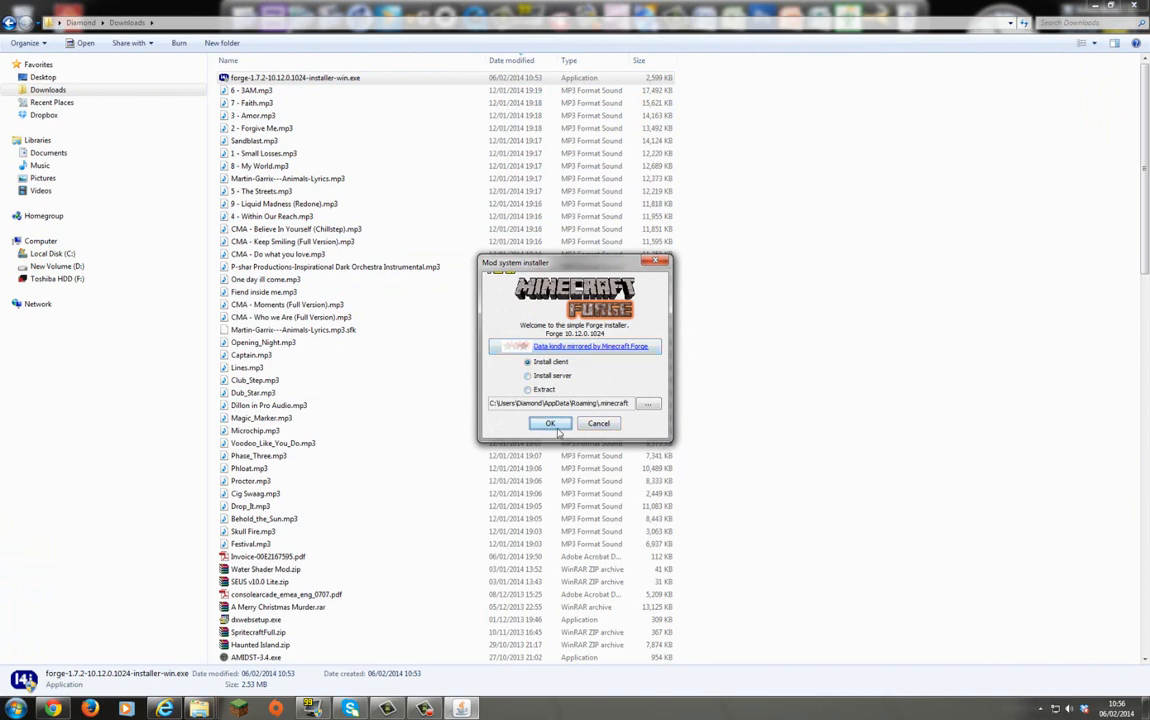
click(550, 424)
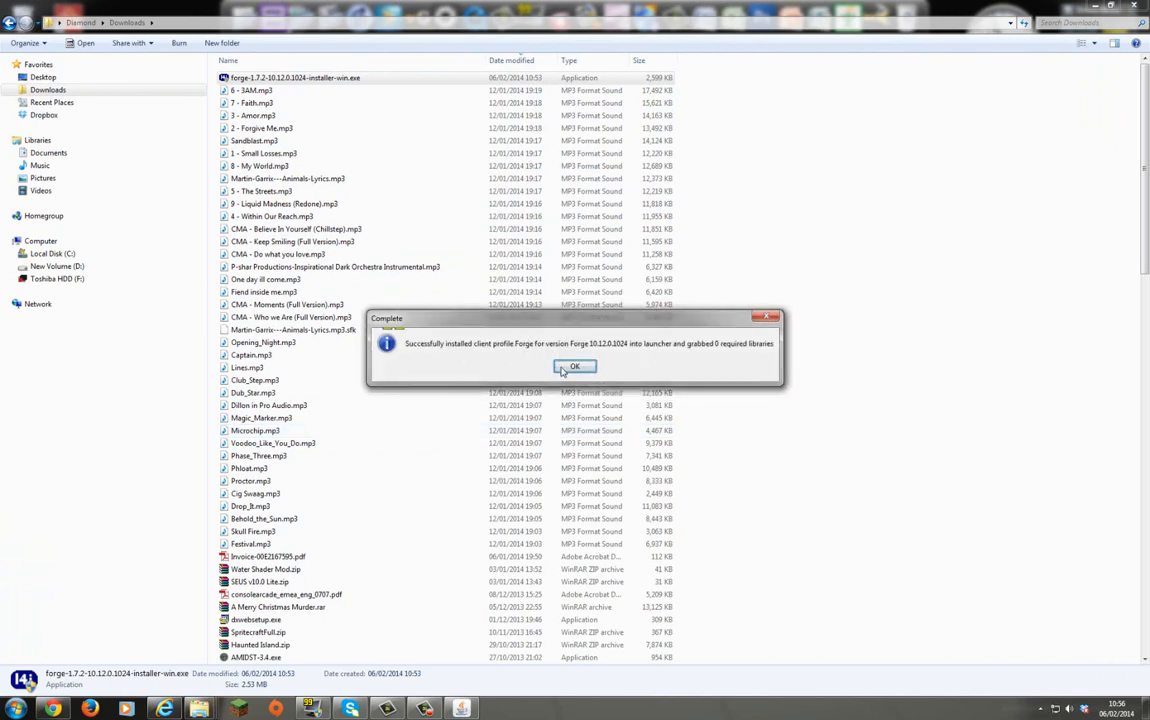
mouse_move(668, 364)
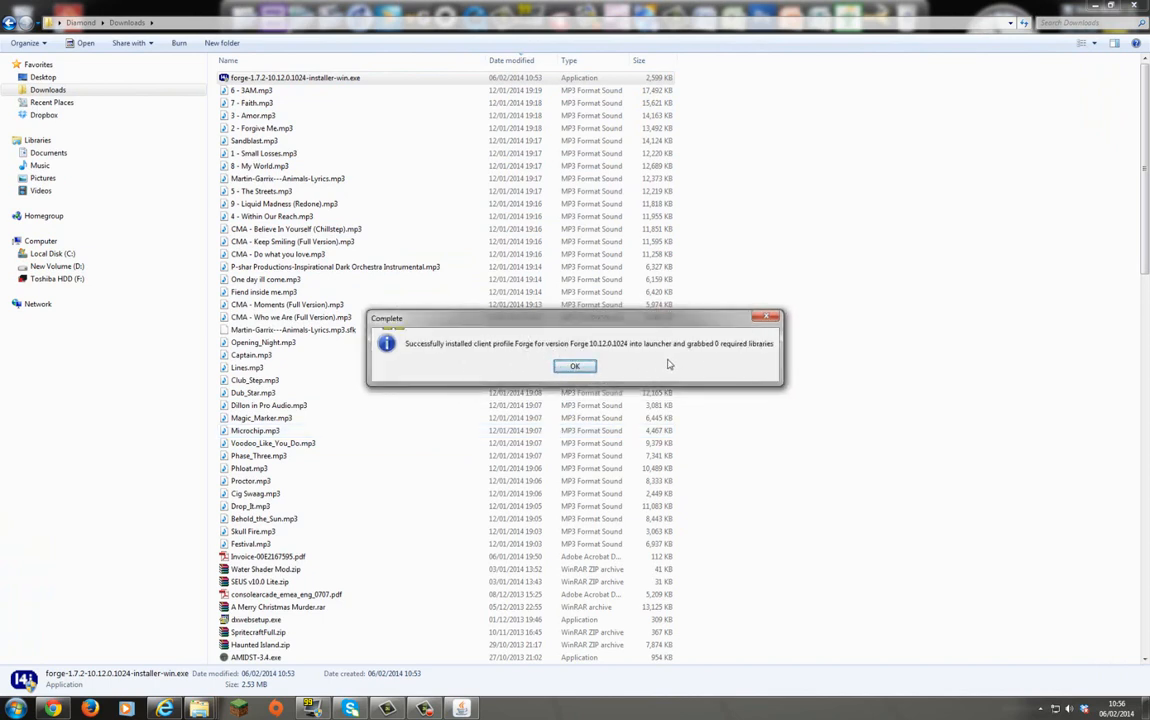
click(574, 364)
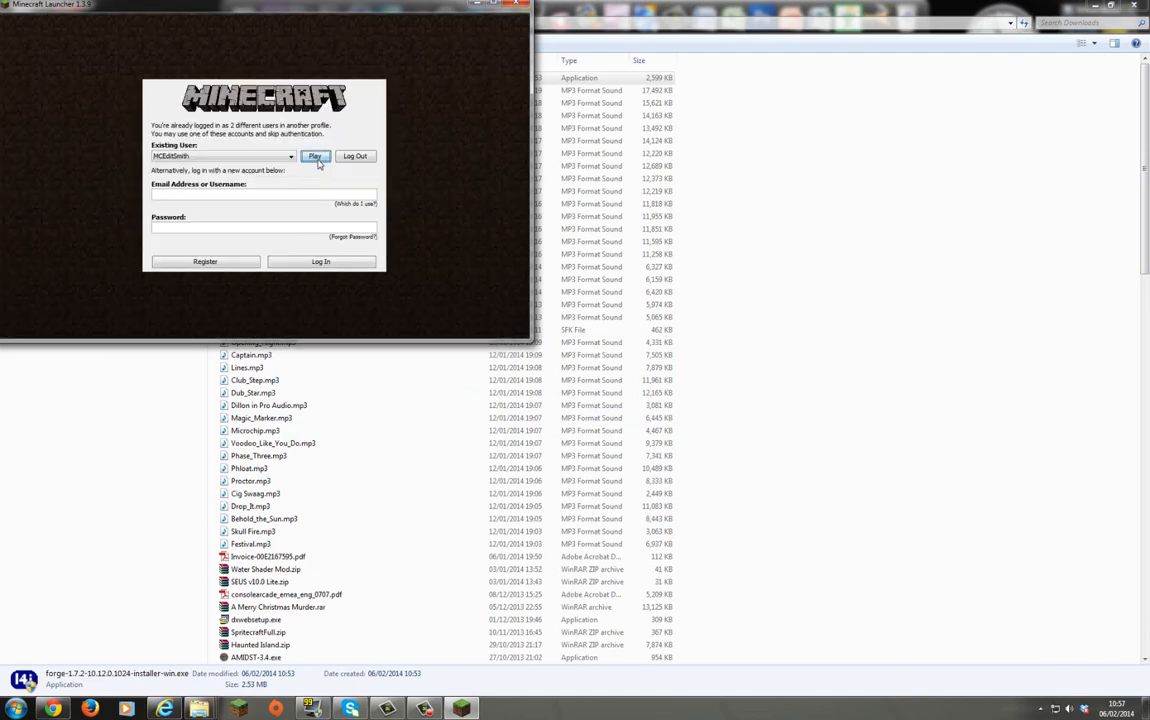
Step: Play Minecraft 1.7.2 with Forge, maximized at the title screen reporting 3 mods loaded
click(314, 156)
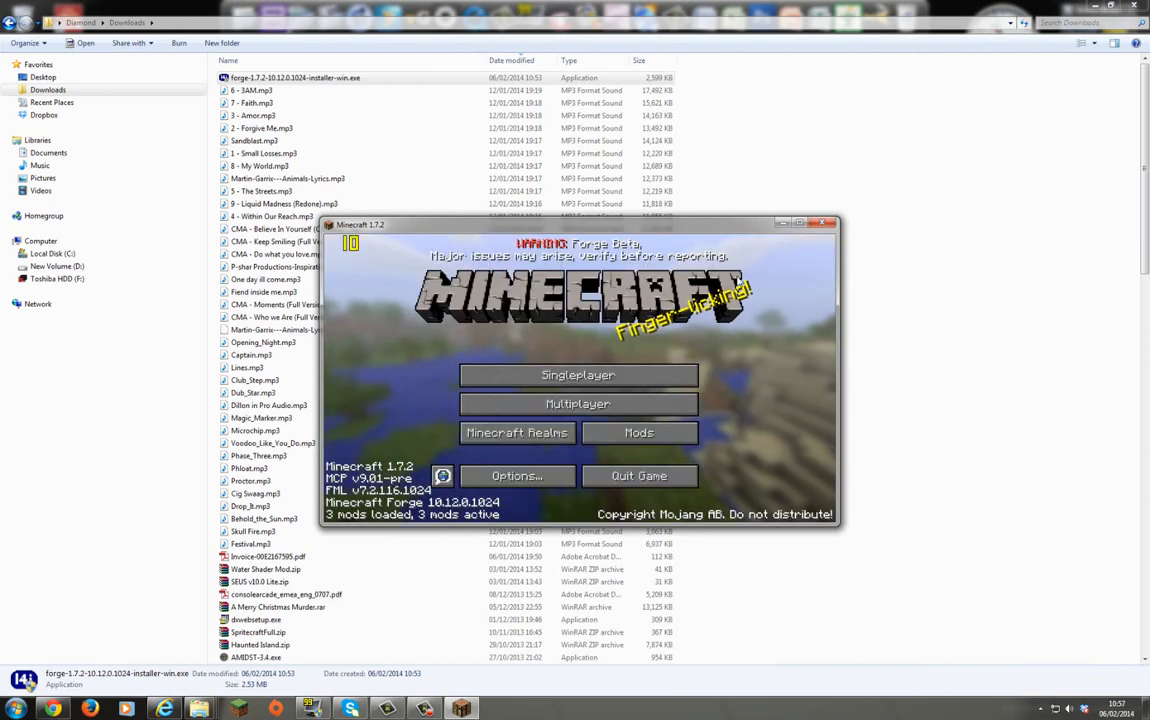
click(810, 222)
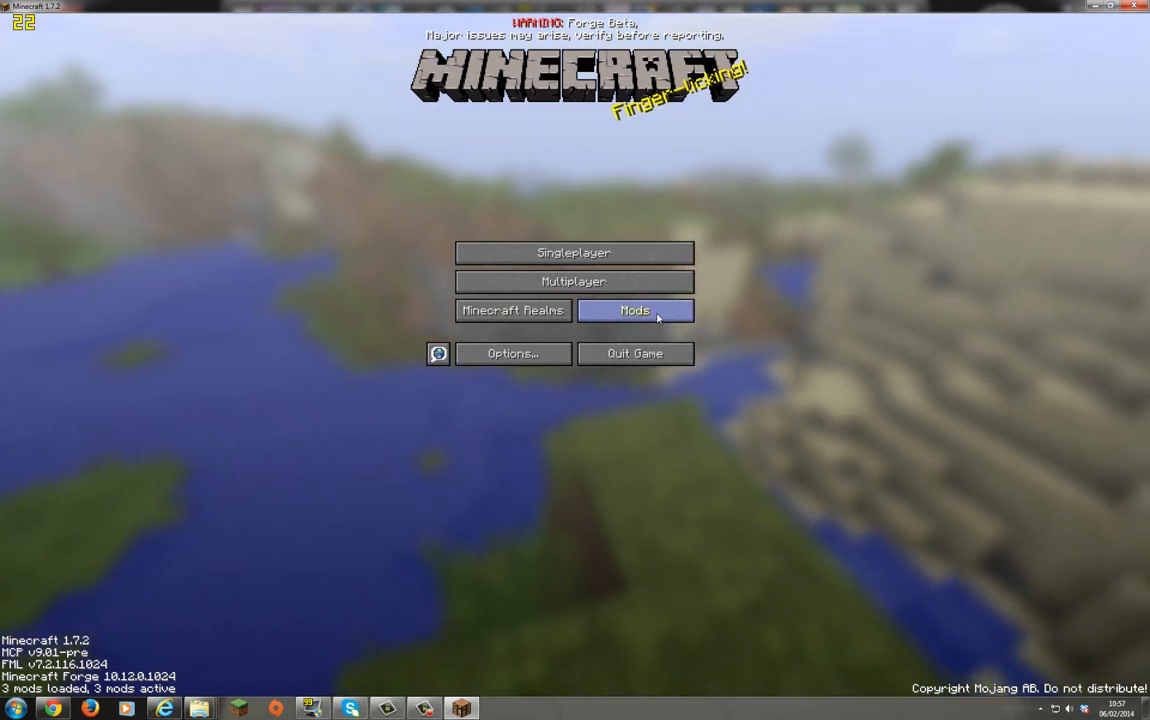
Step: View the Mod List showing Minecraft Coder Pack, Forge Mod Loader and Minecraft Forge
click(636, 310)
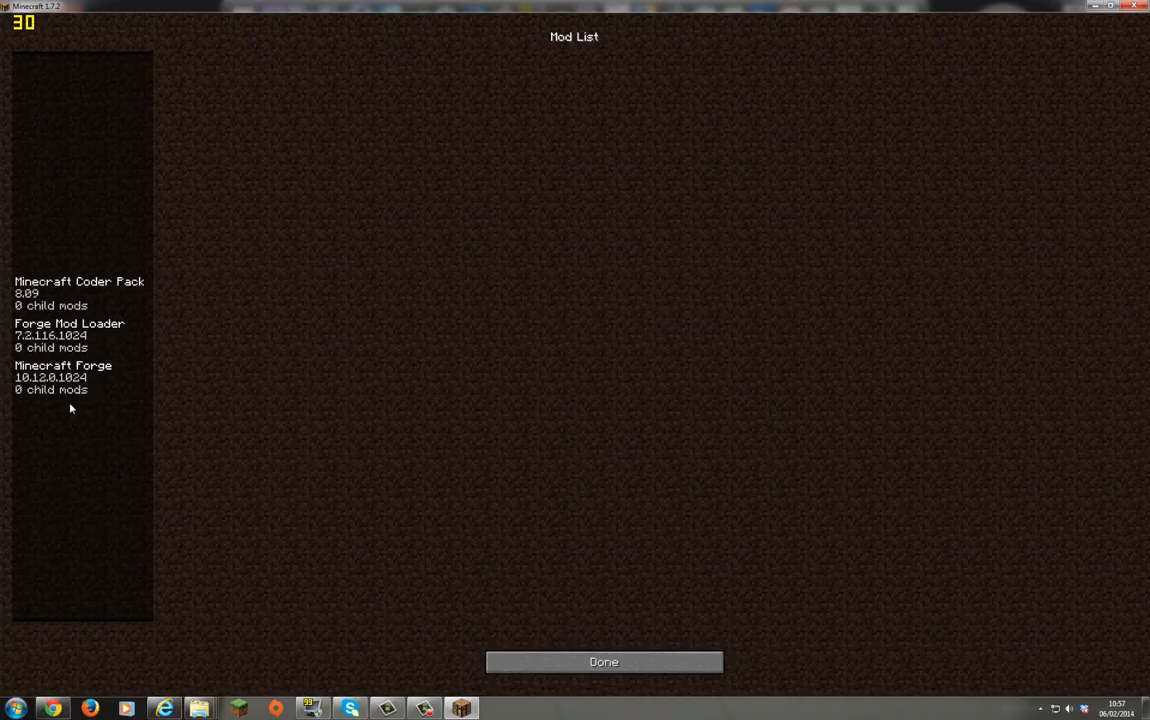
mouse_move(504, 584)
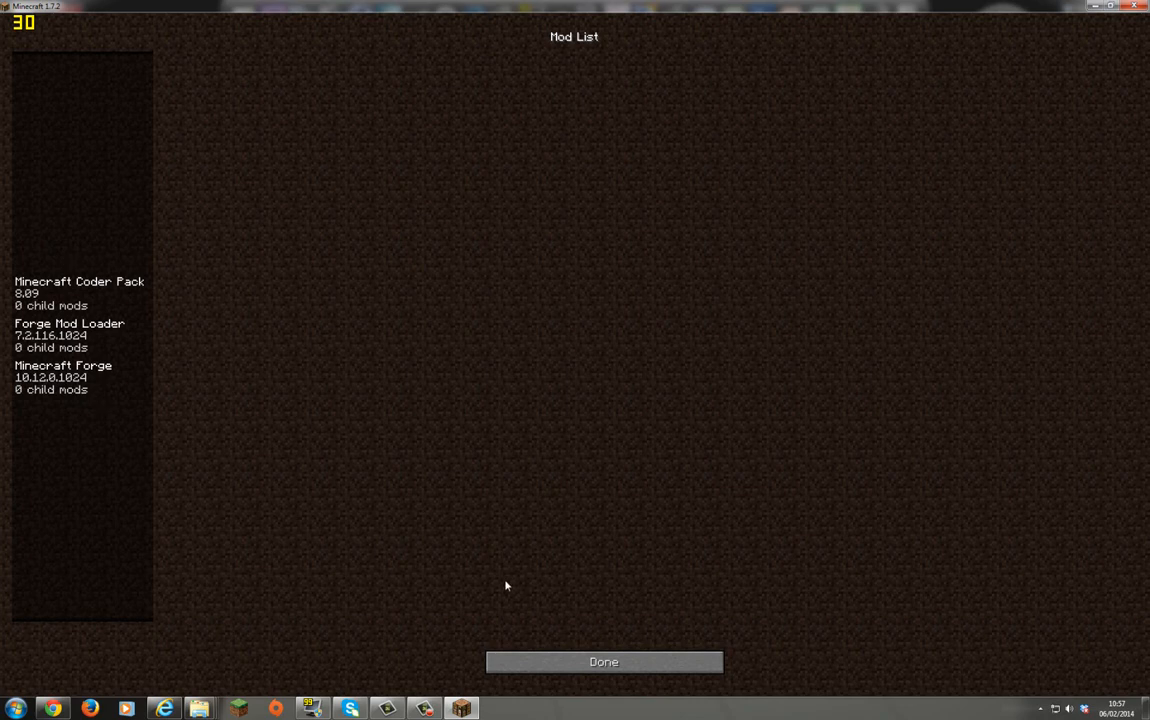
mouse_move(46, 418)
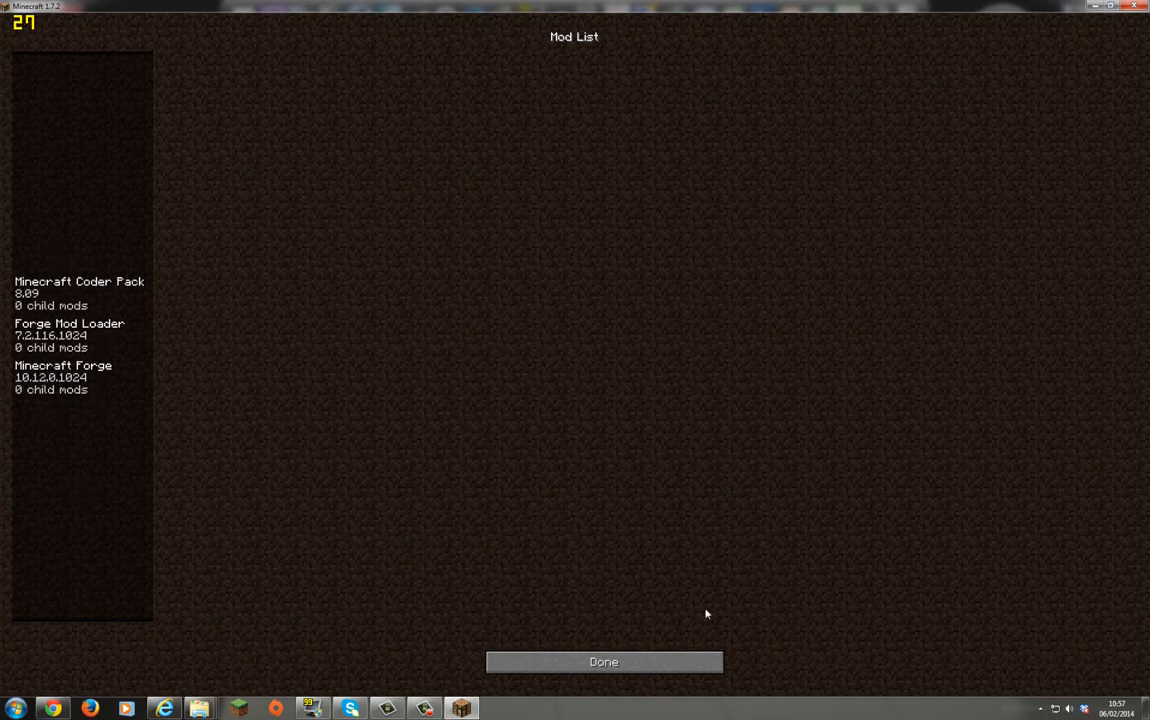
click(604, 660)
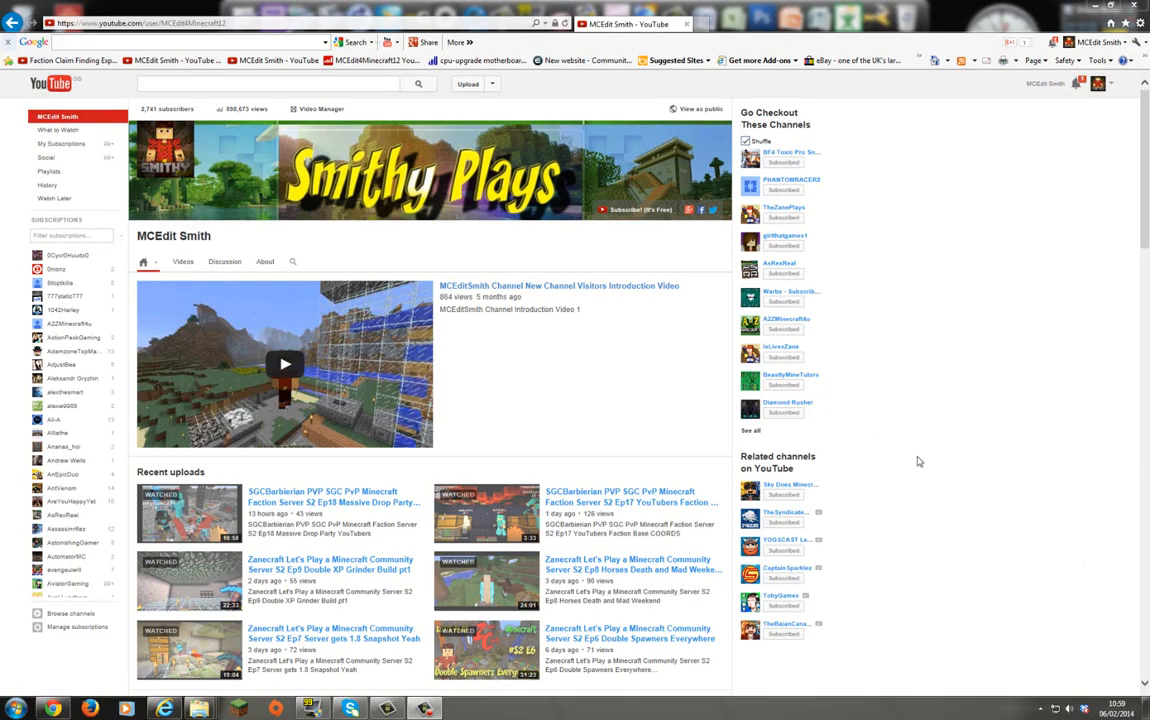
mouse_move(396, 142)
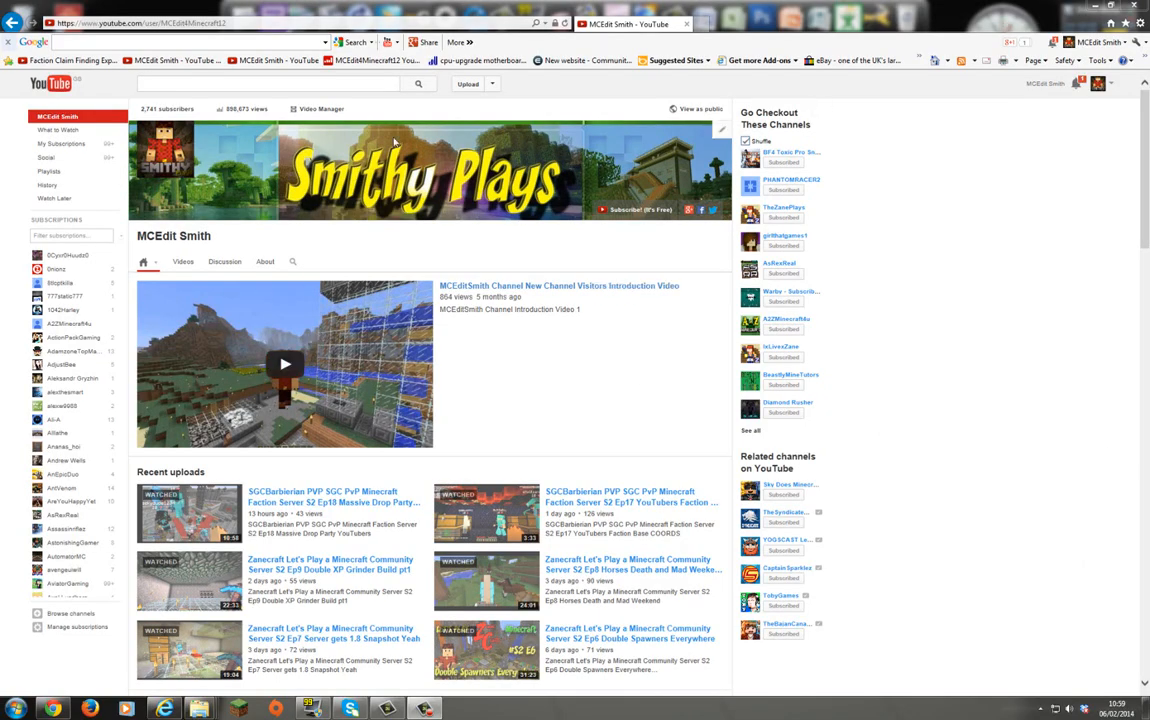
mouse_move(382, 252)
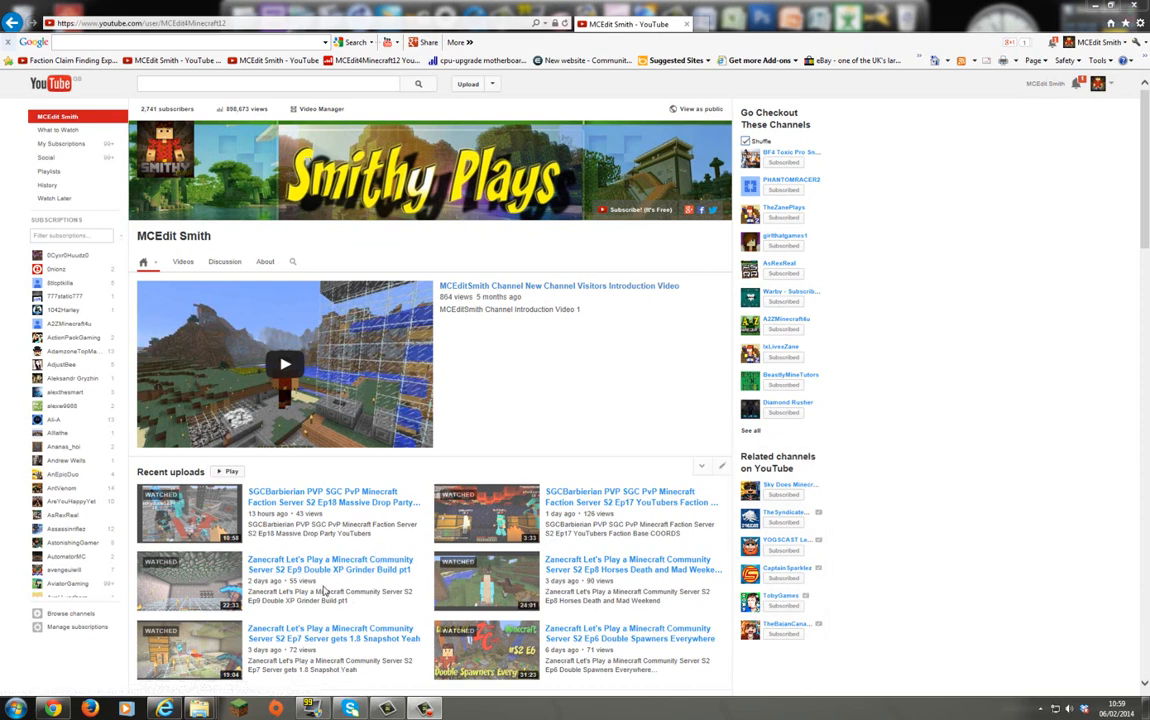
mouse_move(336, 504)
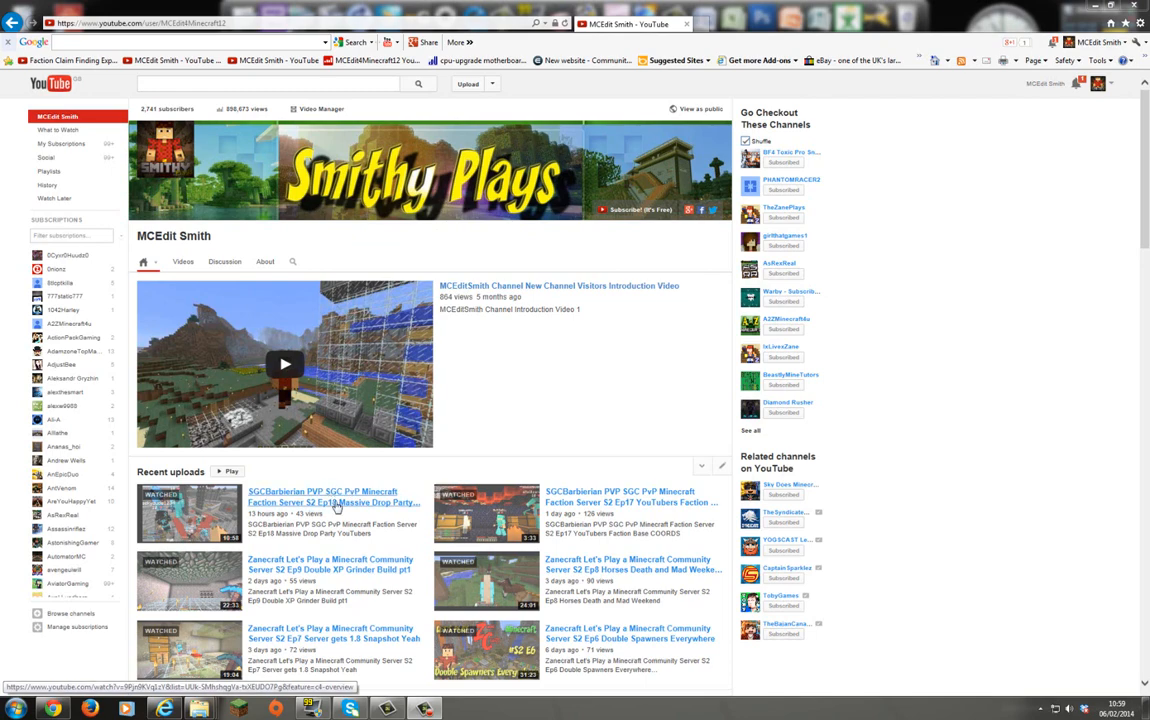
mouse_move(1142, 222)
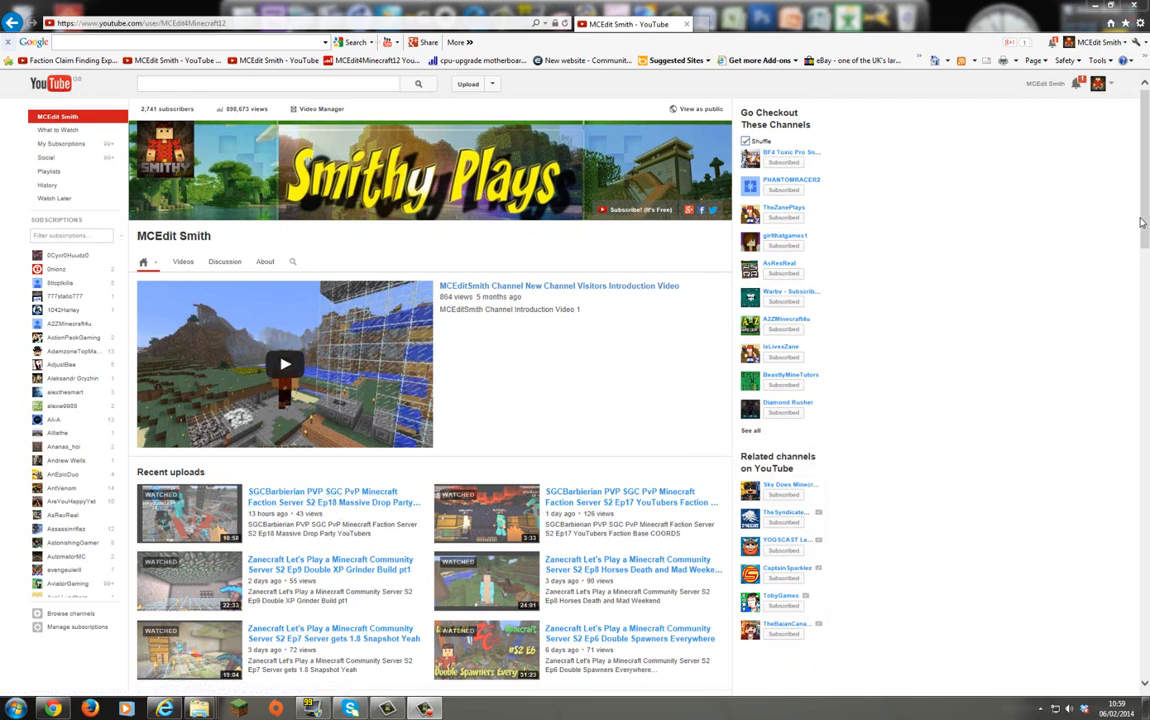
scroll(down, 3)
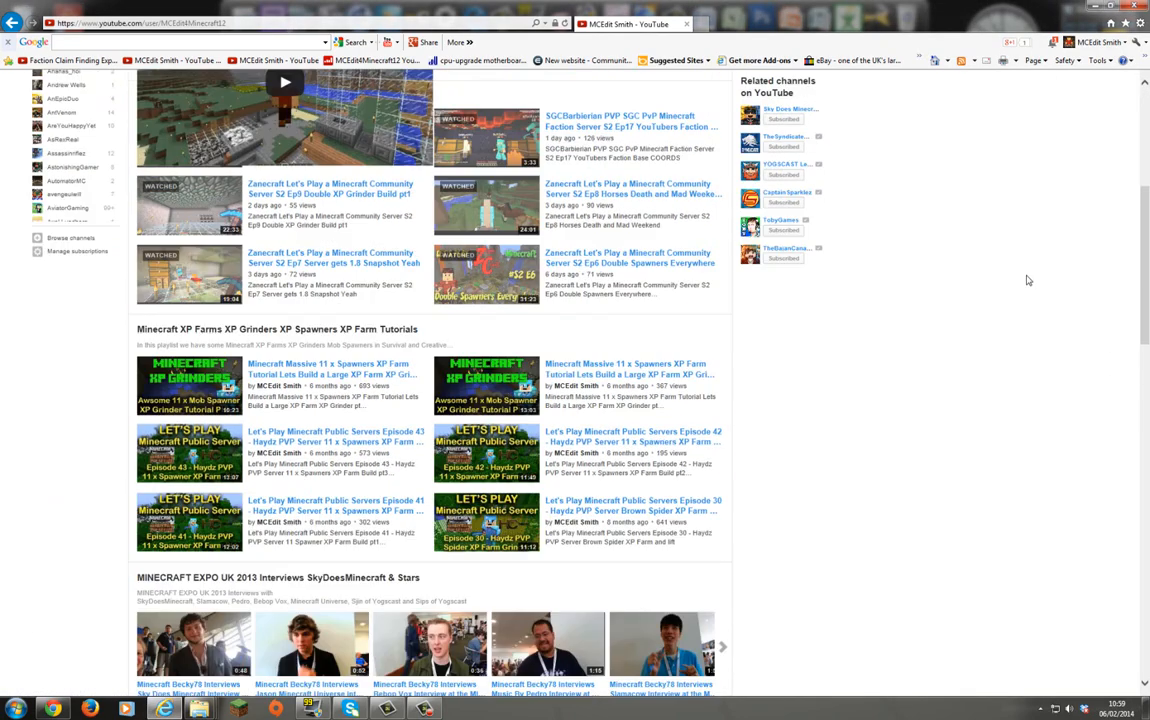
scroll(down, 3)
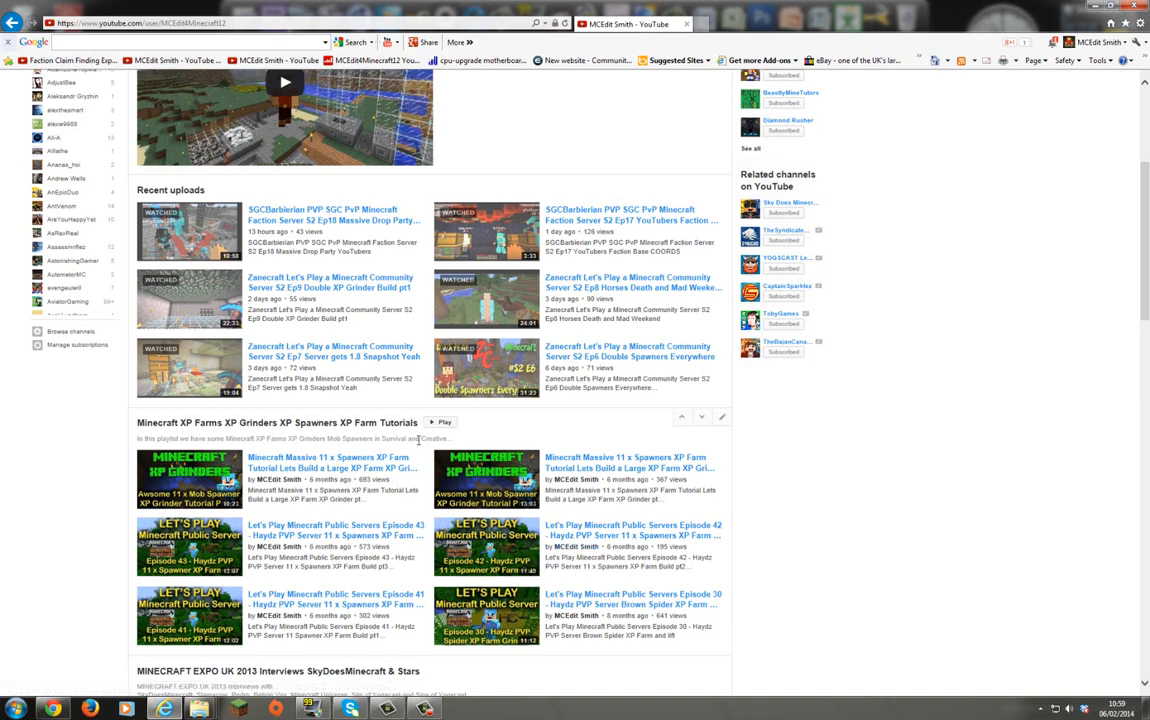
scroll(down, 3)
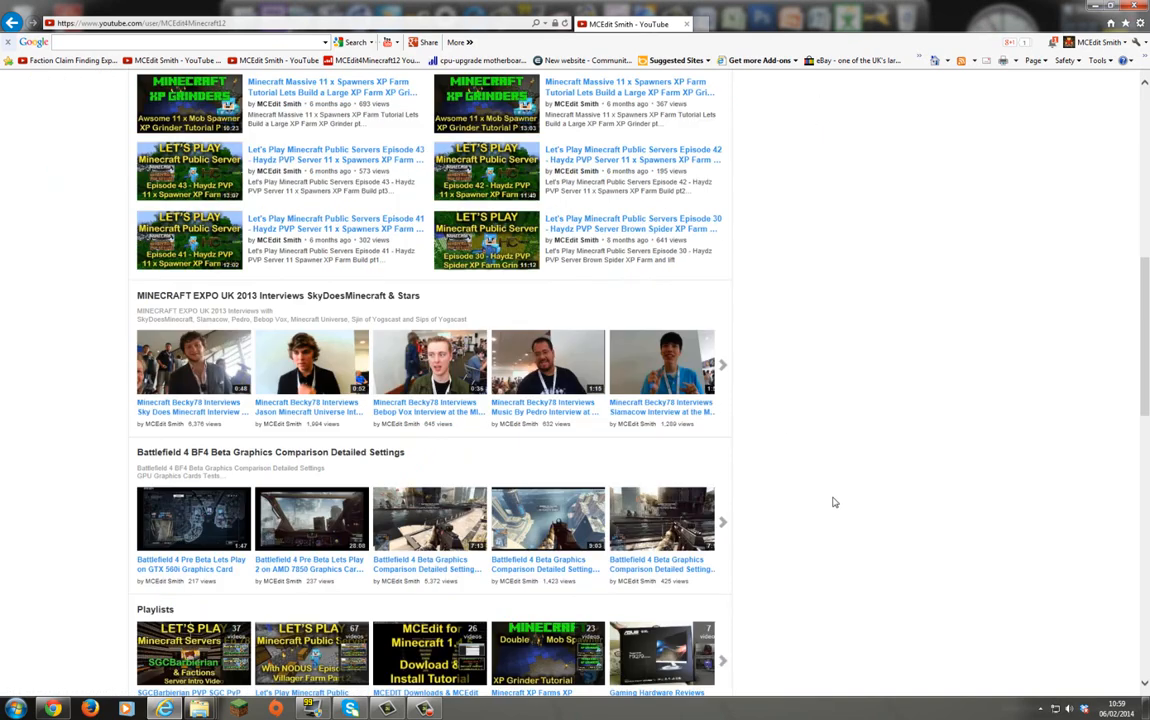
mouse_move(290, 300)
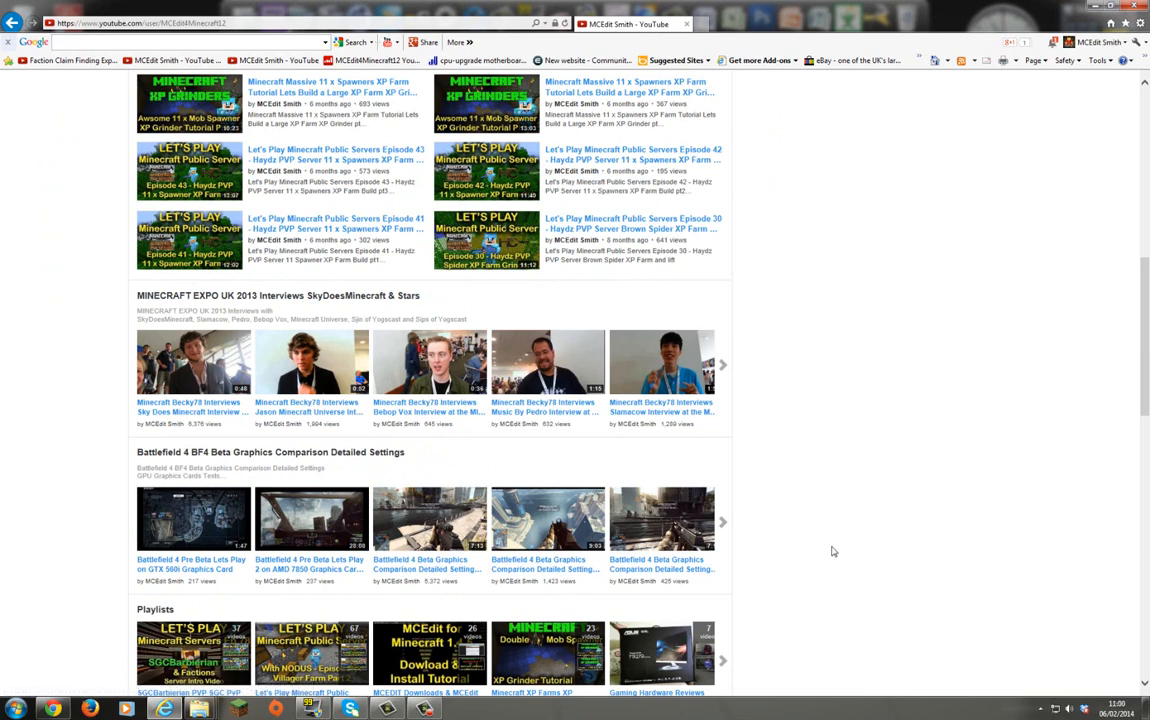
scroll(down, 3)
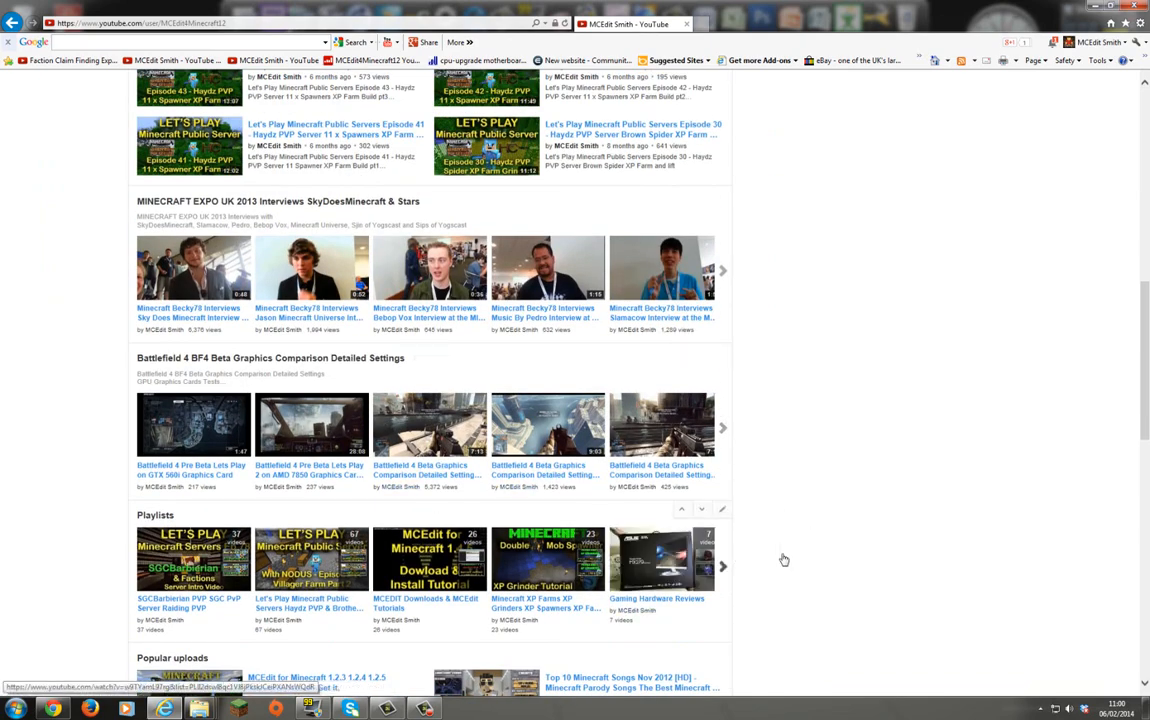
scroll(down, 3)
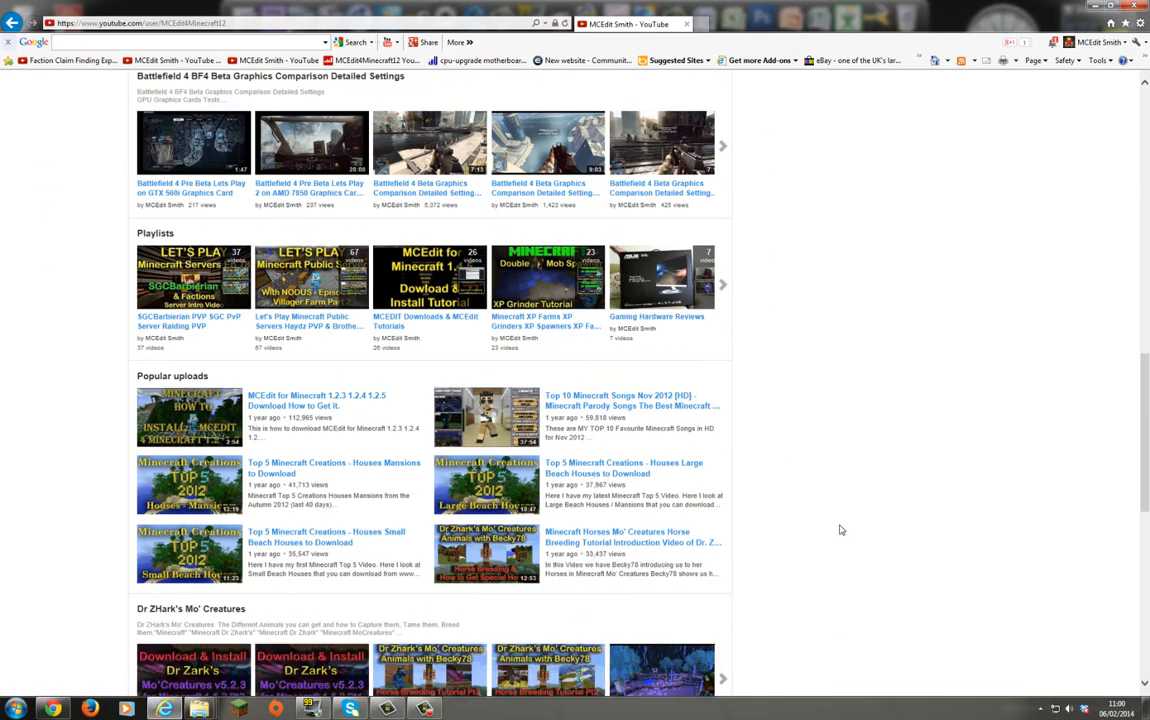
scroll(down, 3)
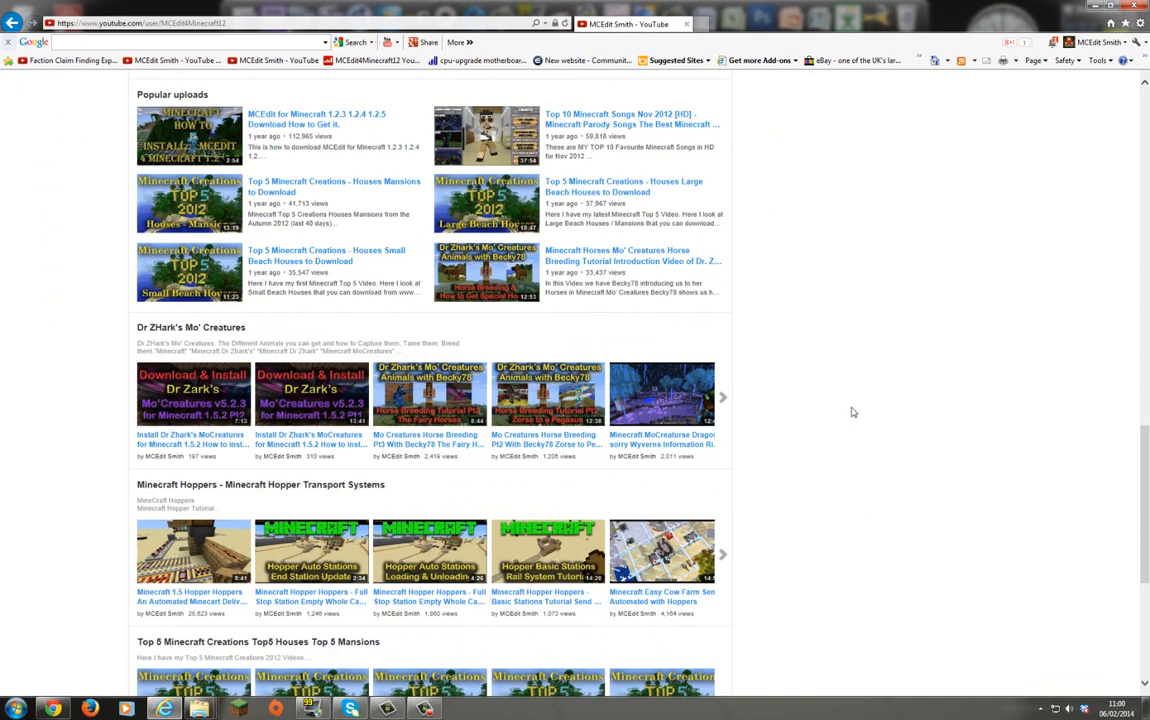
scroll(down, 3)
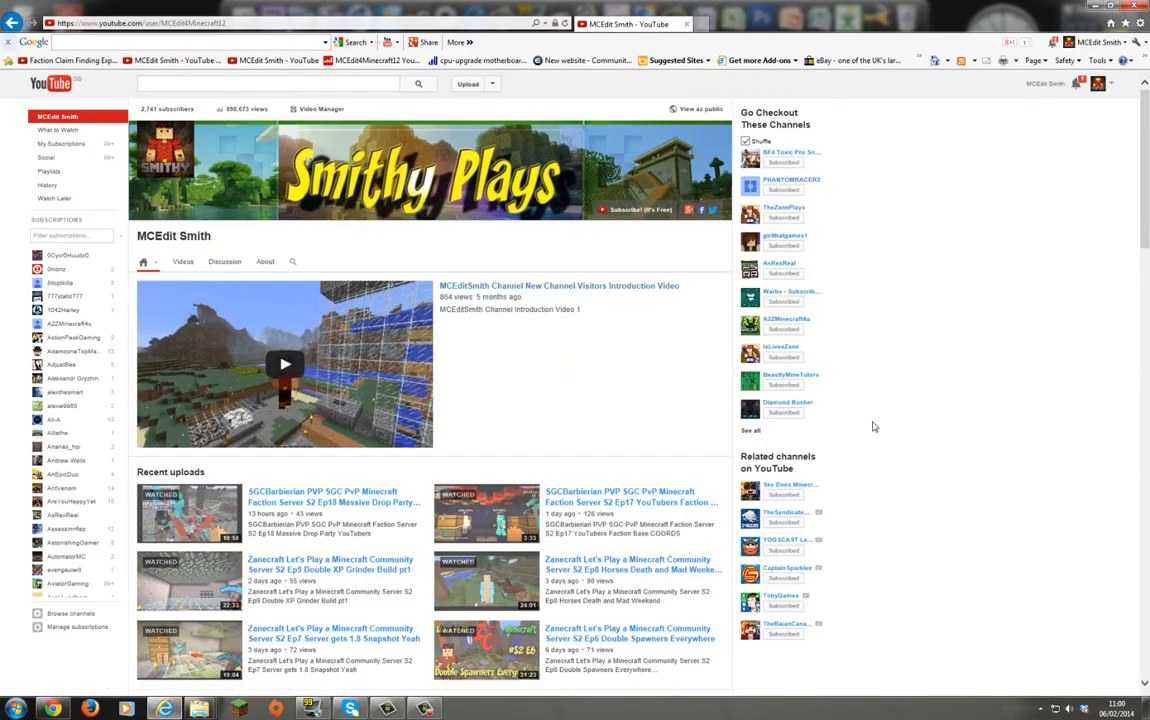
mouse_move(836, 132)
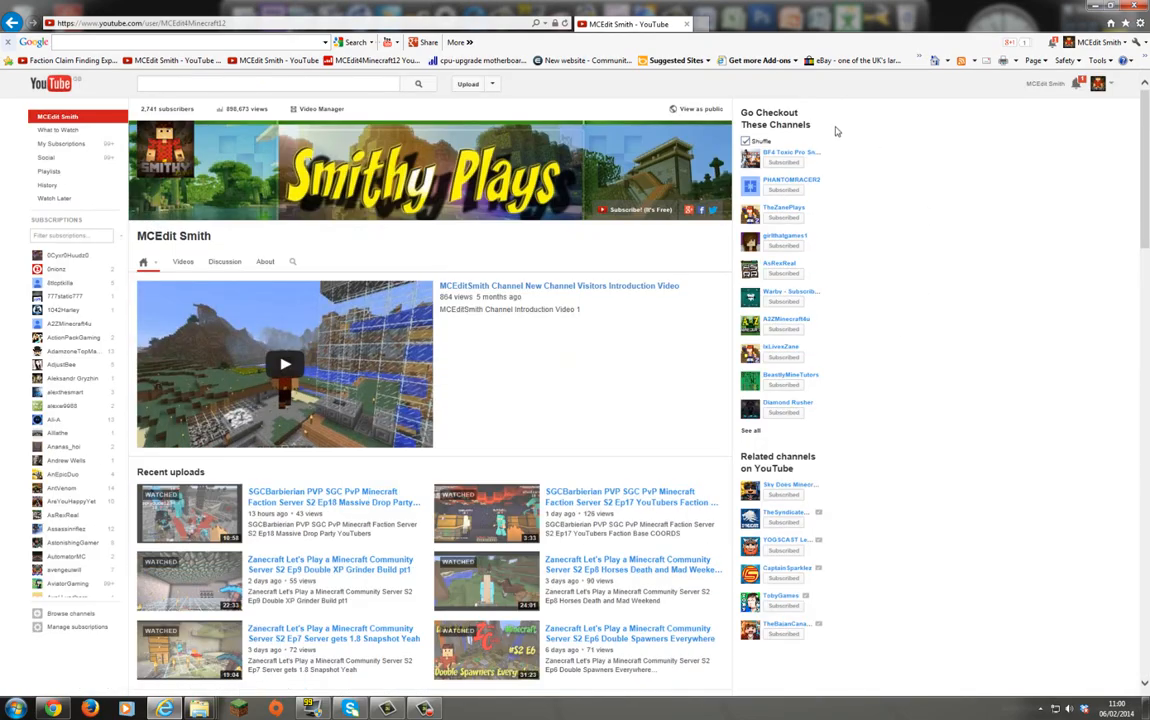
mouse_move(1132, 524)
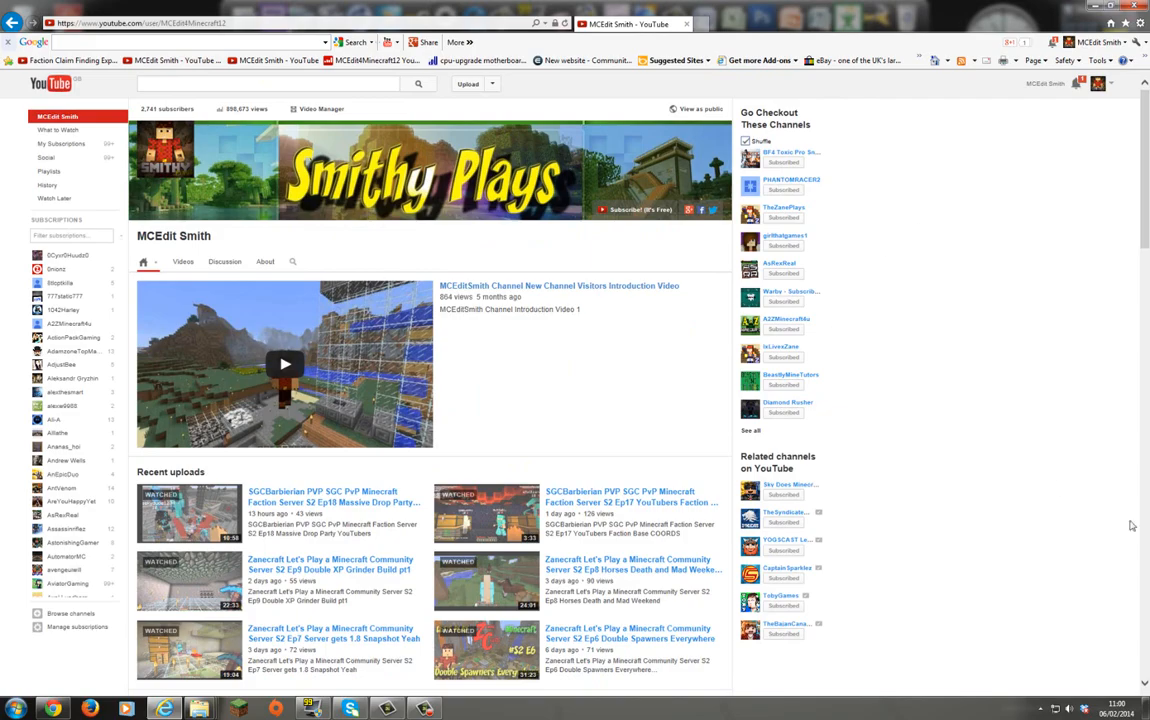